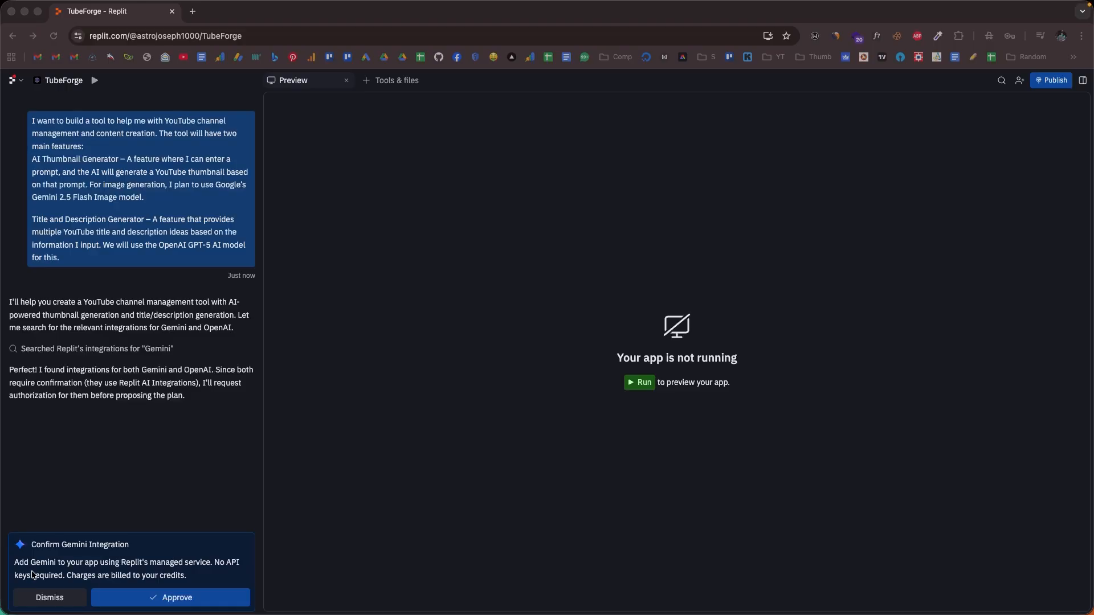
mouse_move(137, 573)
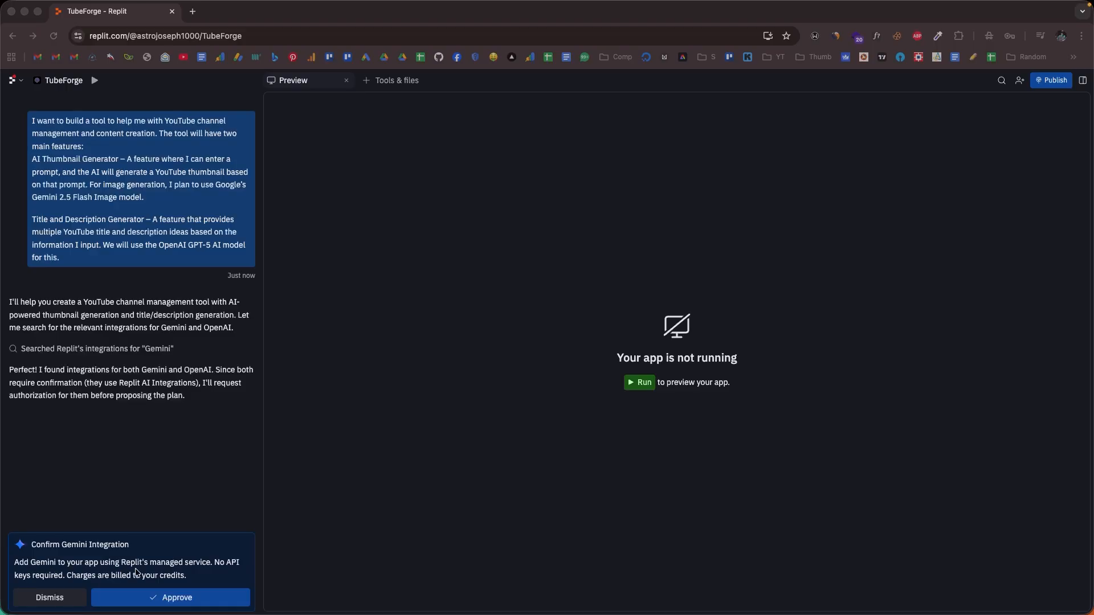
mouse_move(86, 583)
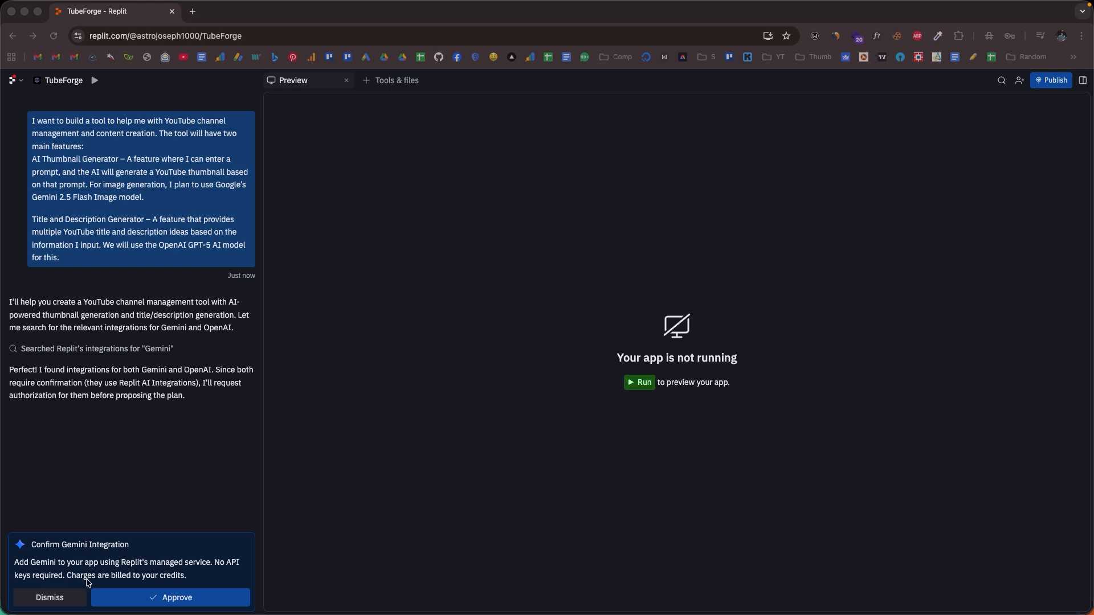
Step: Approve the Gemini and OpenAI integrations for TubeForge and review the proposed feature plan
left_click(171, 597)
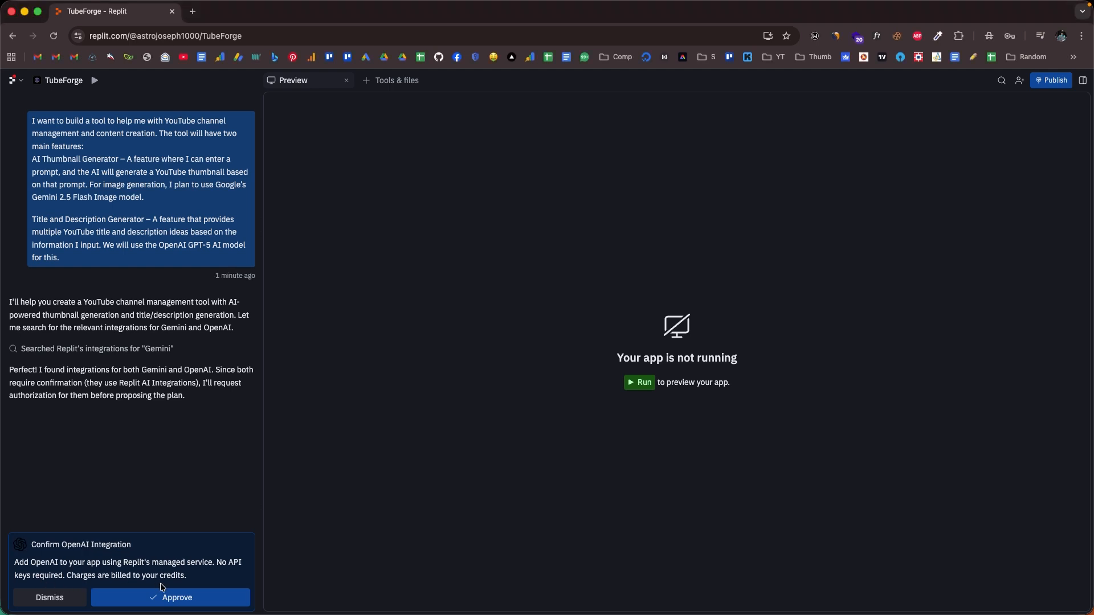
left_click(176, 598)
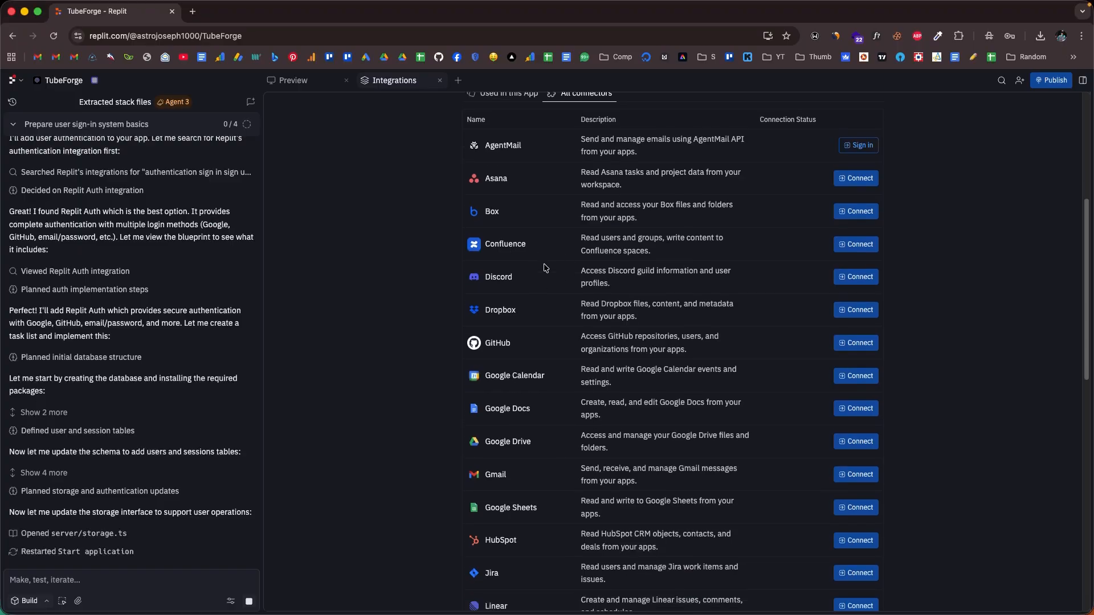
scroll("down", 3)
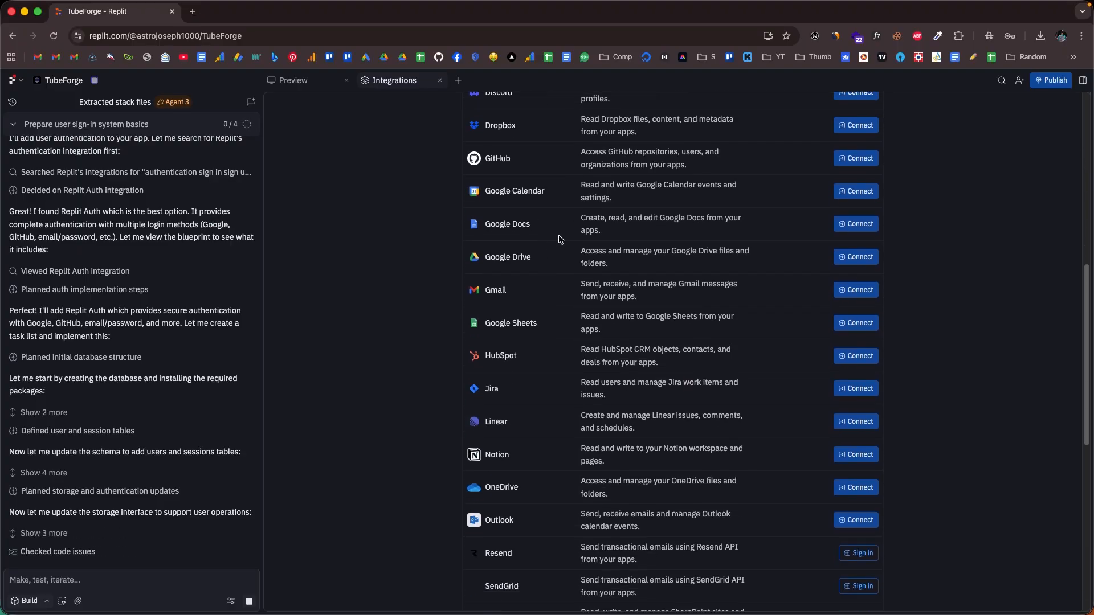
scroll("down", 3)
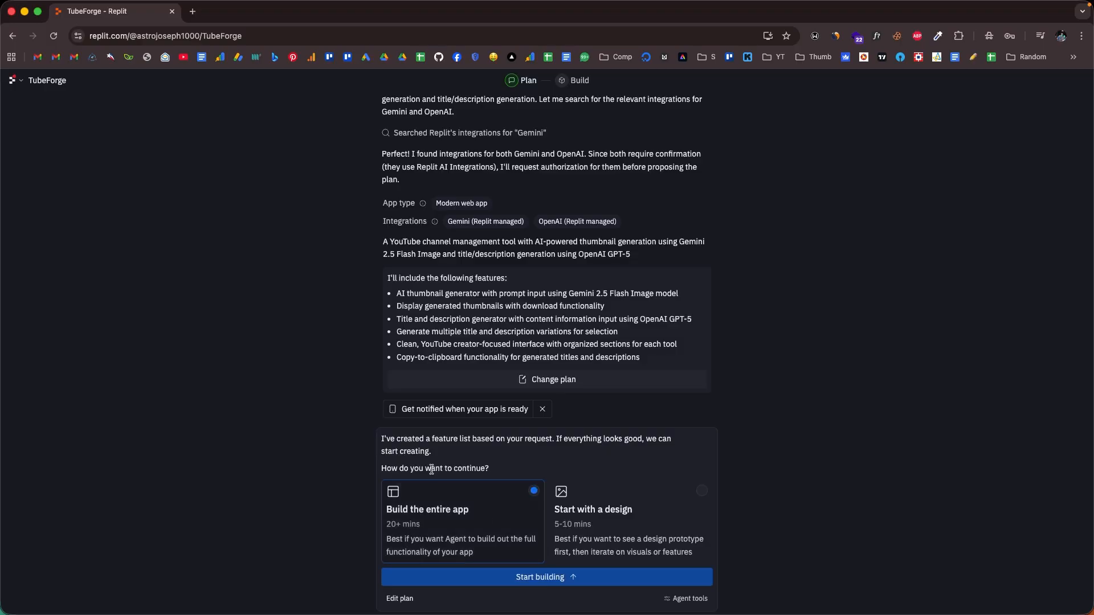
left_click(546, 577)
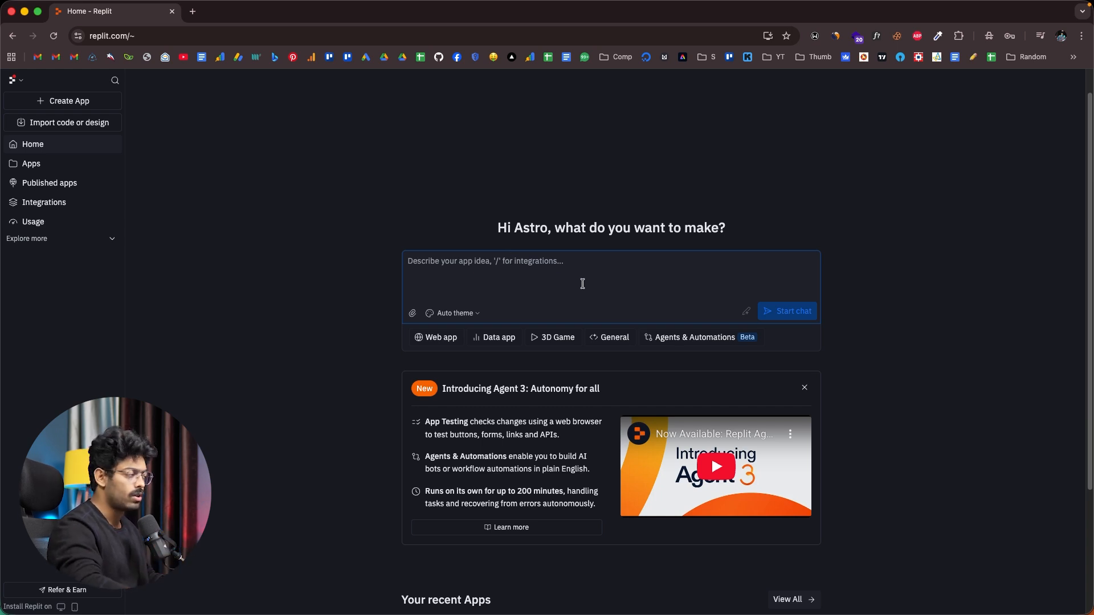
mouse_move(787, 311)
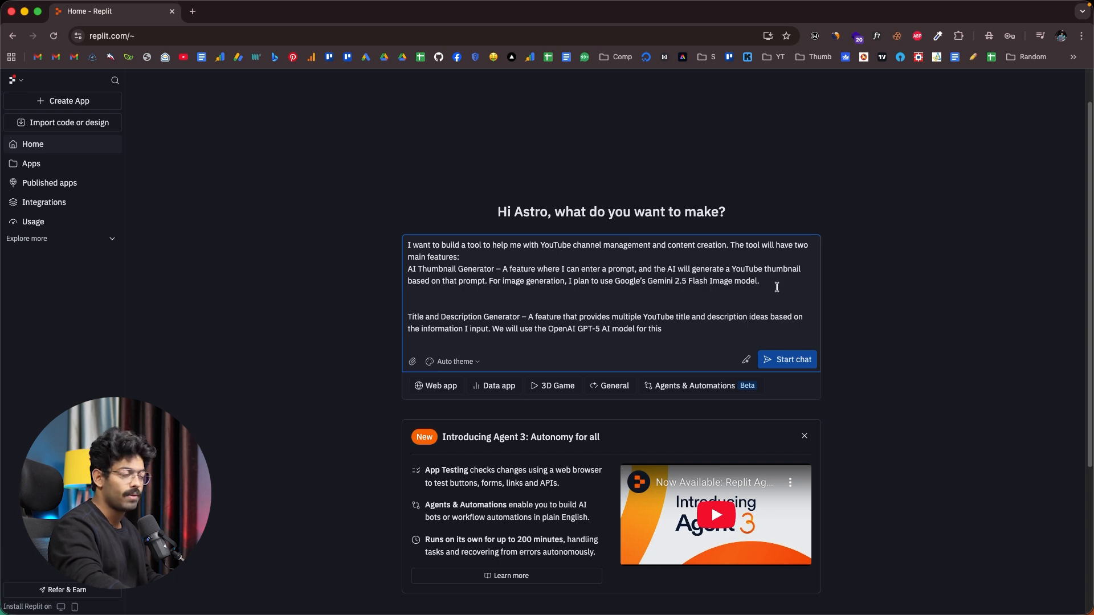
Step: Add the final period after 'for this' to finish the GPT-5 sentence in the prompt
left_click_drag(616, 280, 758, 281)
type(".")
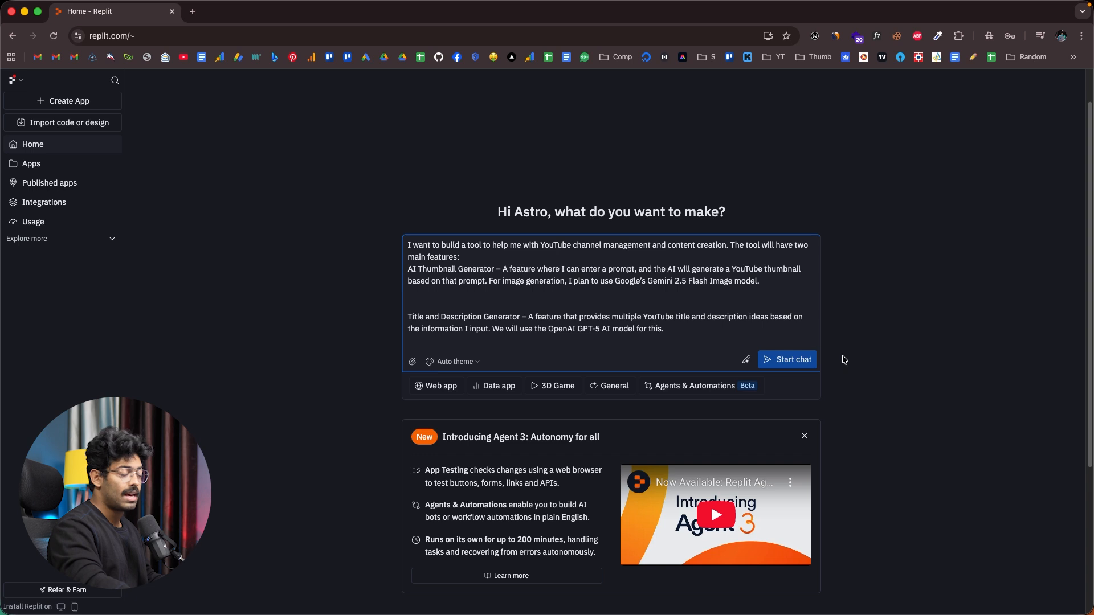
Step: Submit the YouTube creator tool description to create TubeForge, then approve the Gemini integration
left_click(787, 359)
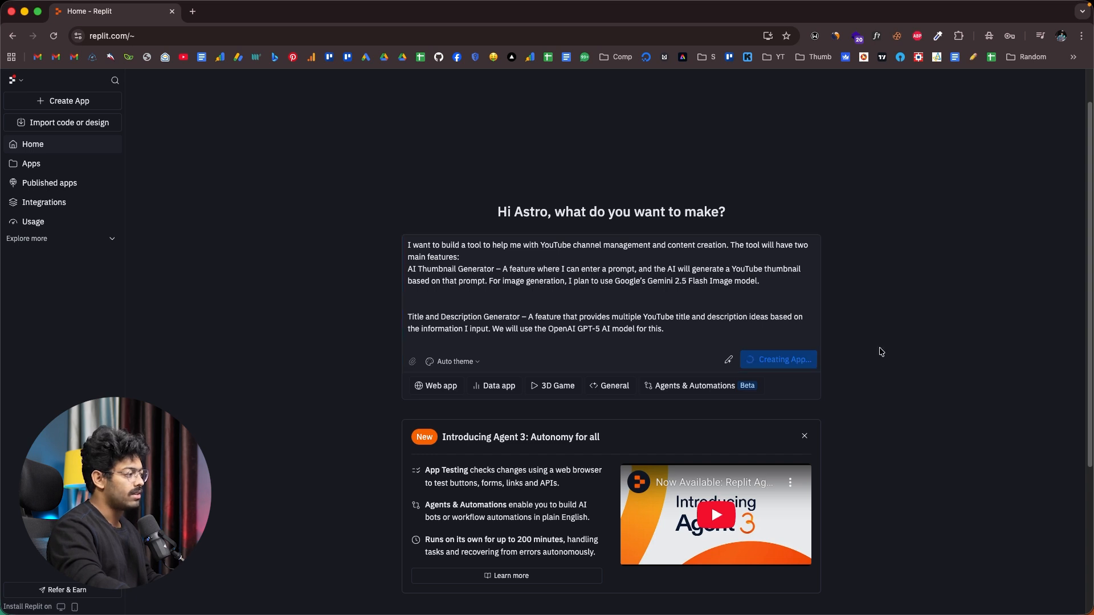
left_click(777, 360)
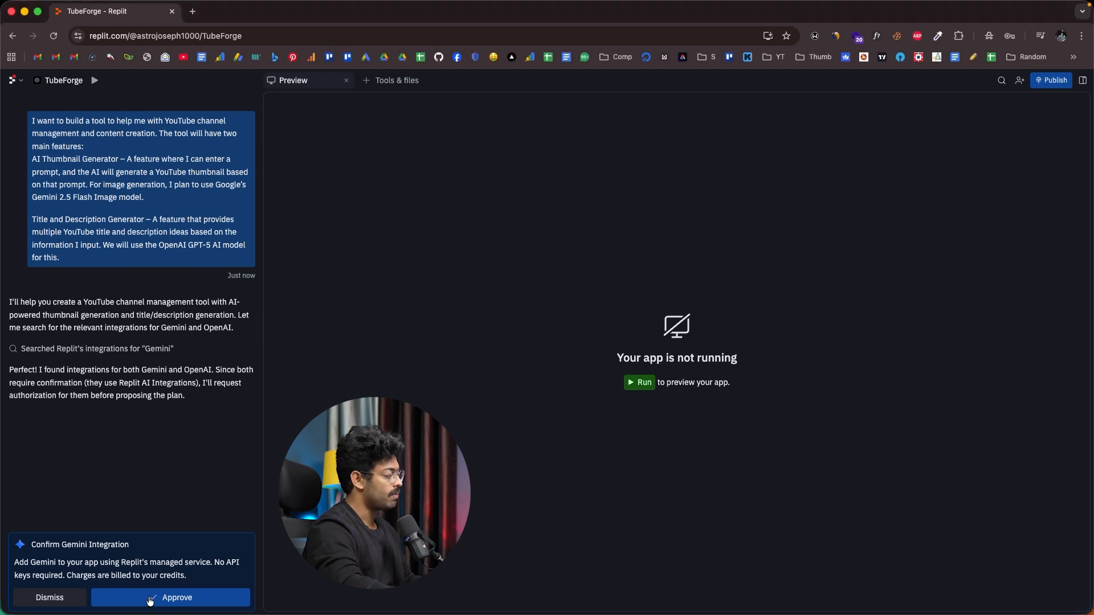
left_click(171, 597)
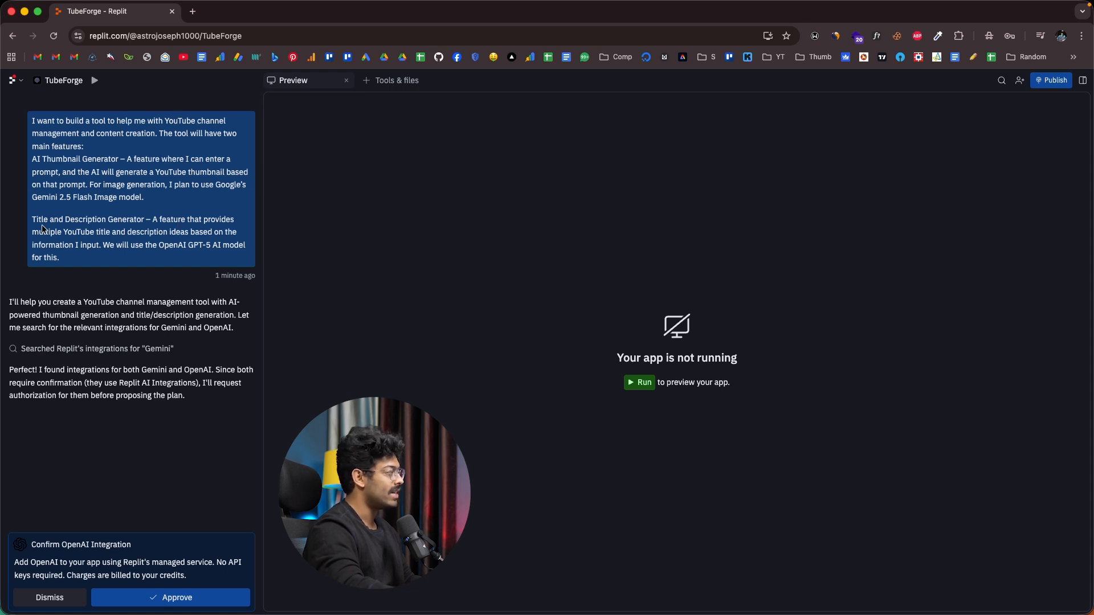
mouse_move(172, 253)
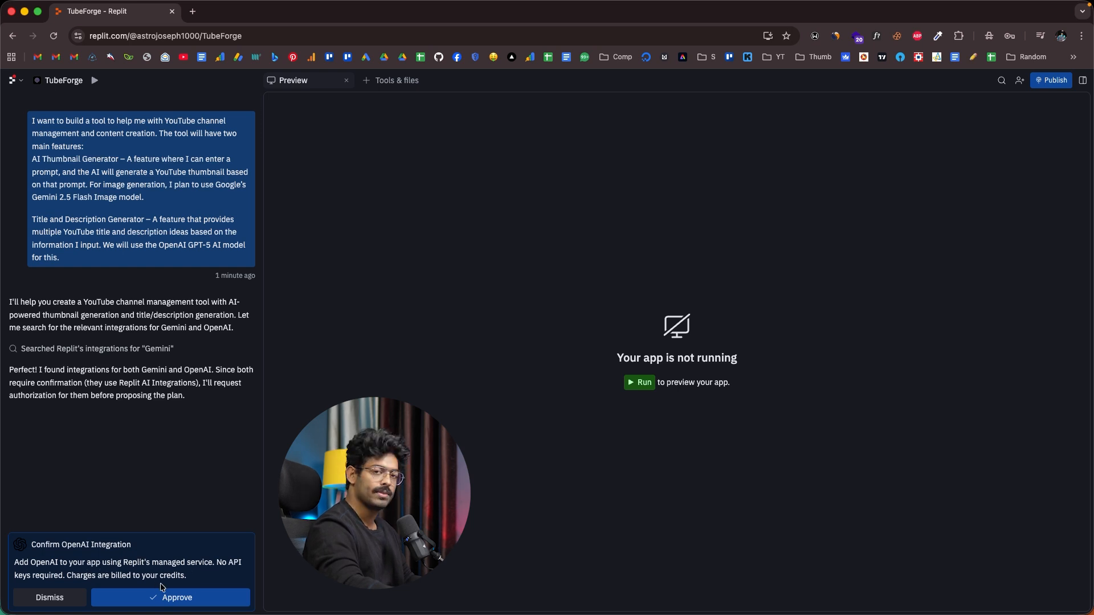
Step: Approve the OpenAI integration and choose 'Build the entire app' from the TubeForge plan
left_click(170, 597)
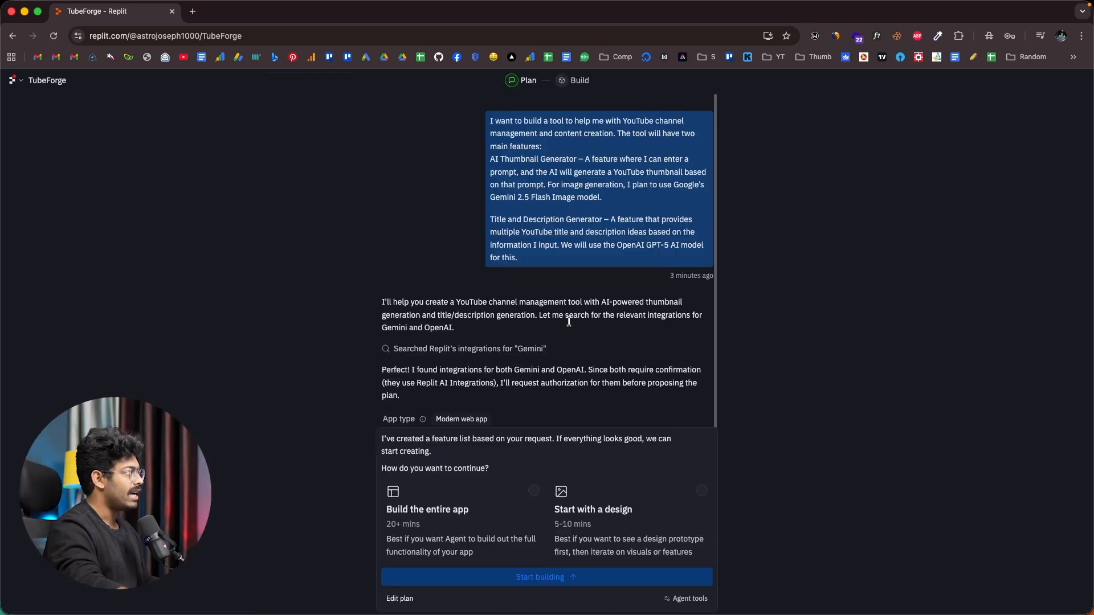
scroll("down", 3)
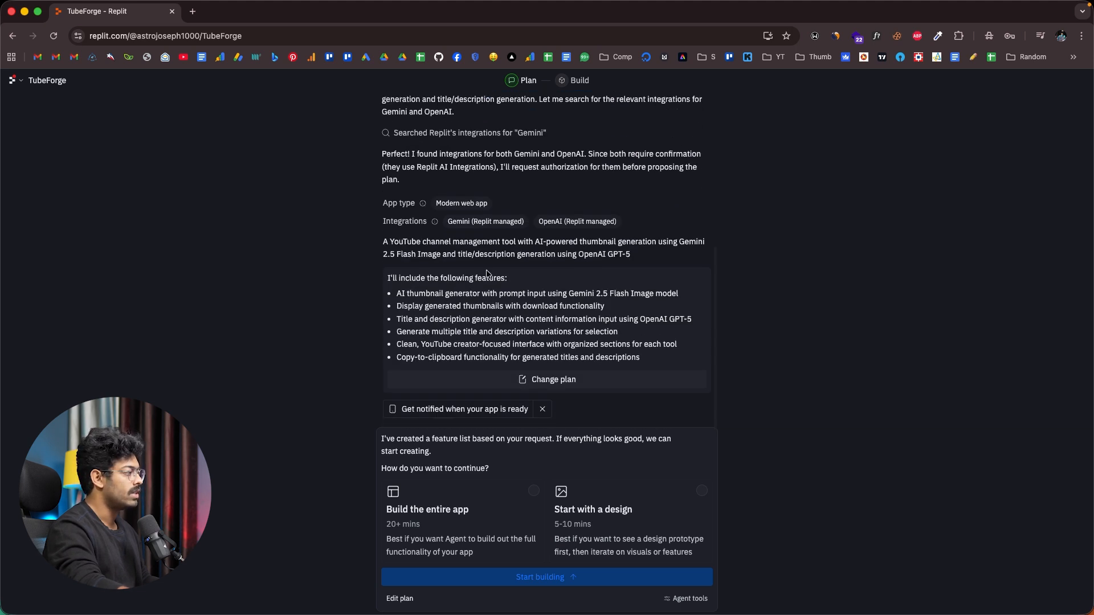
mouse_move(411, 231)
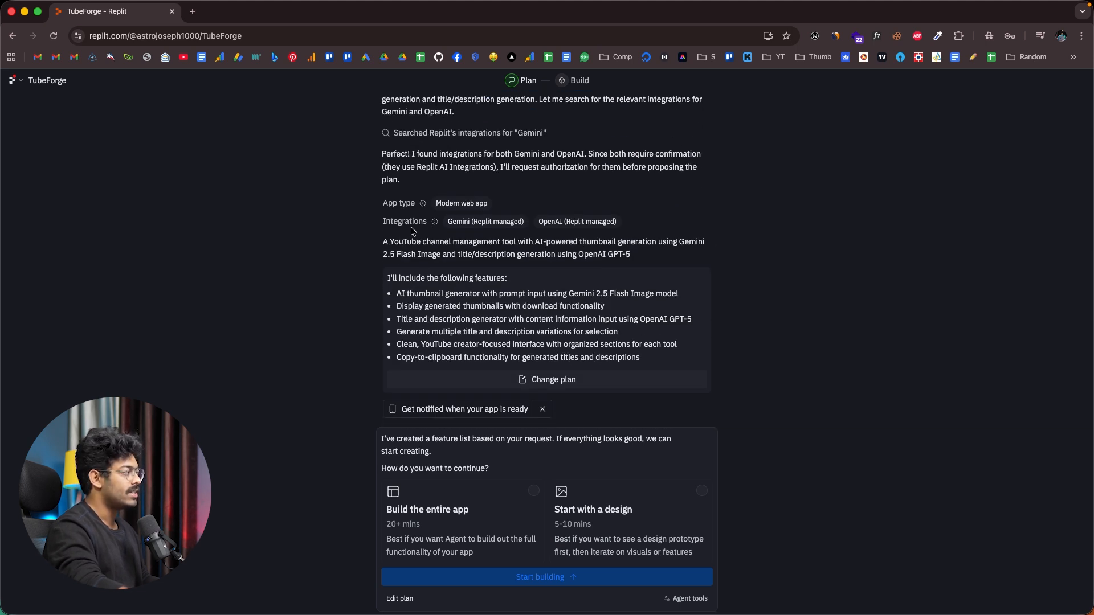
mouse_move(577, 221)
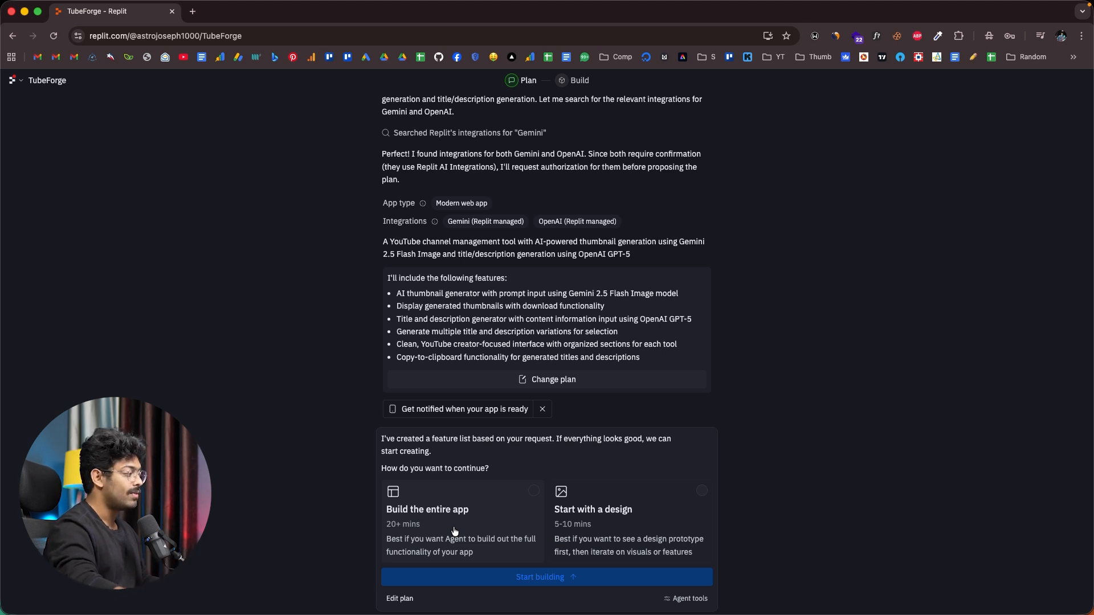
left_click(463, 520)
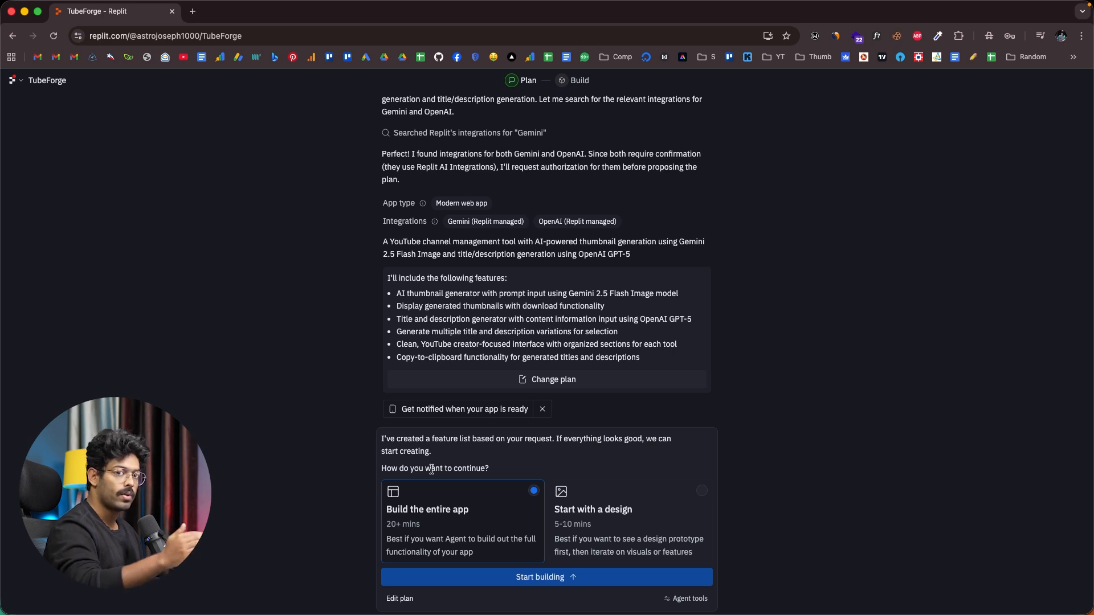
mouse_move(646, 526)
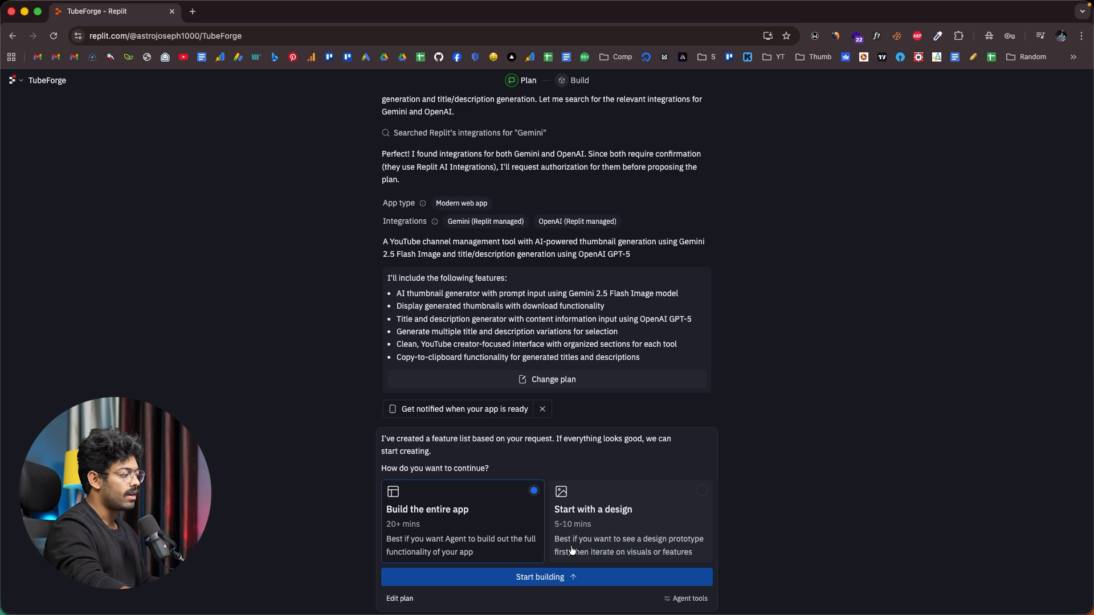
mouse_move(632, 551)
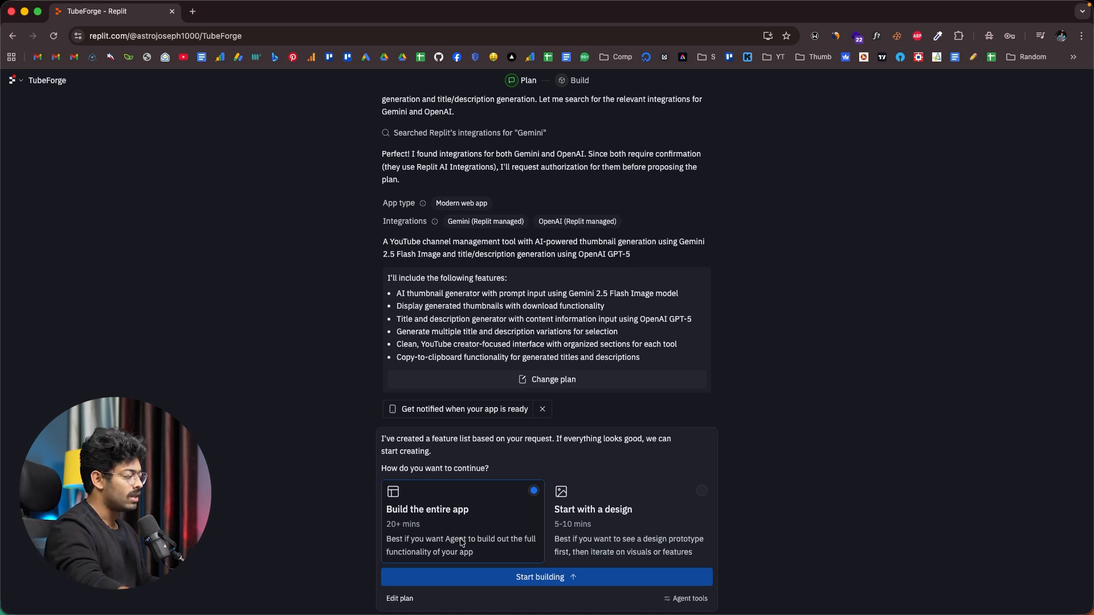
mouse_move(503, 528)
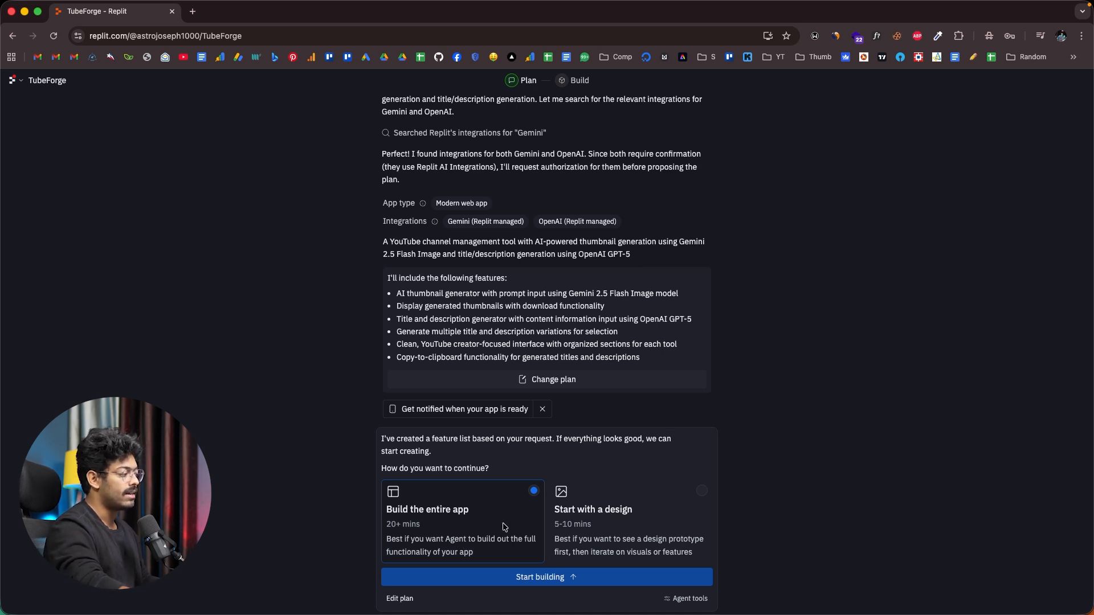
left_click(546, 577)
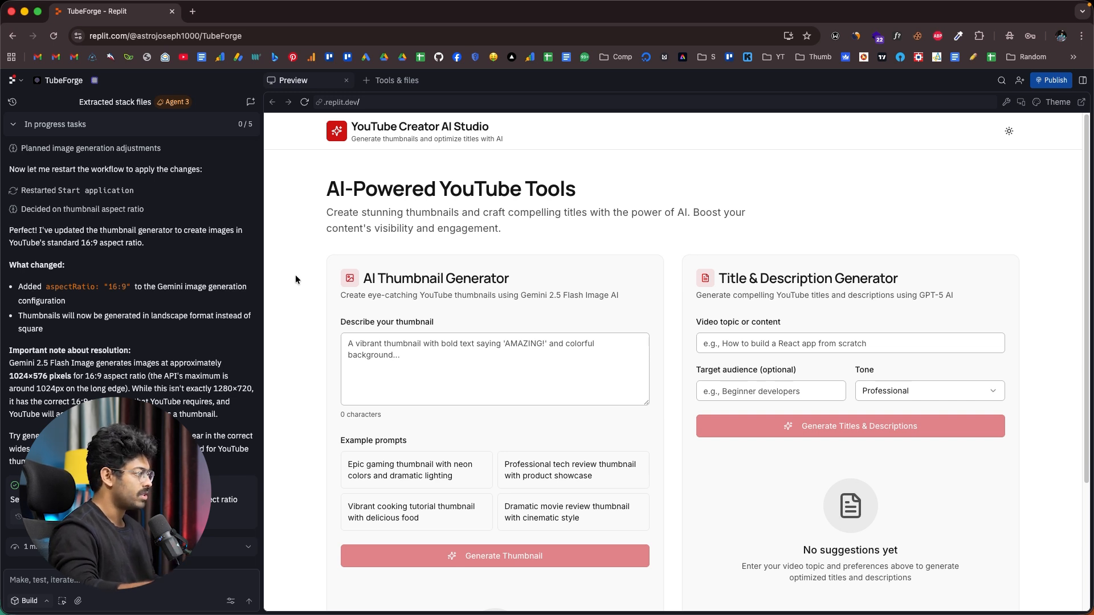
mouse_move(415, 194)
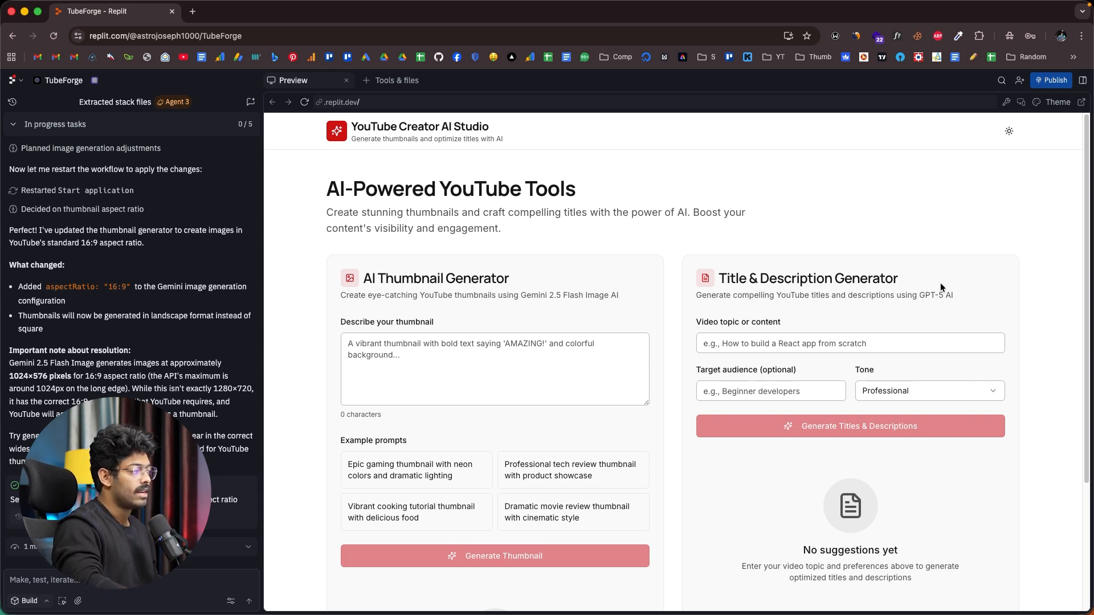
scroll("down", 3)
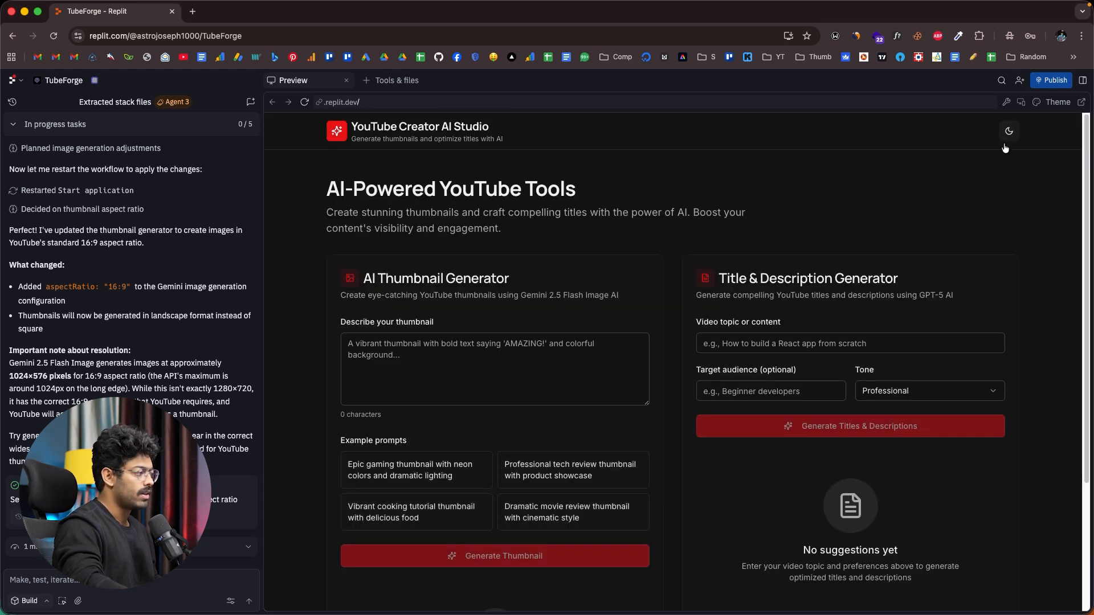
mouse_move(979, 190)
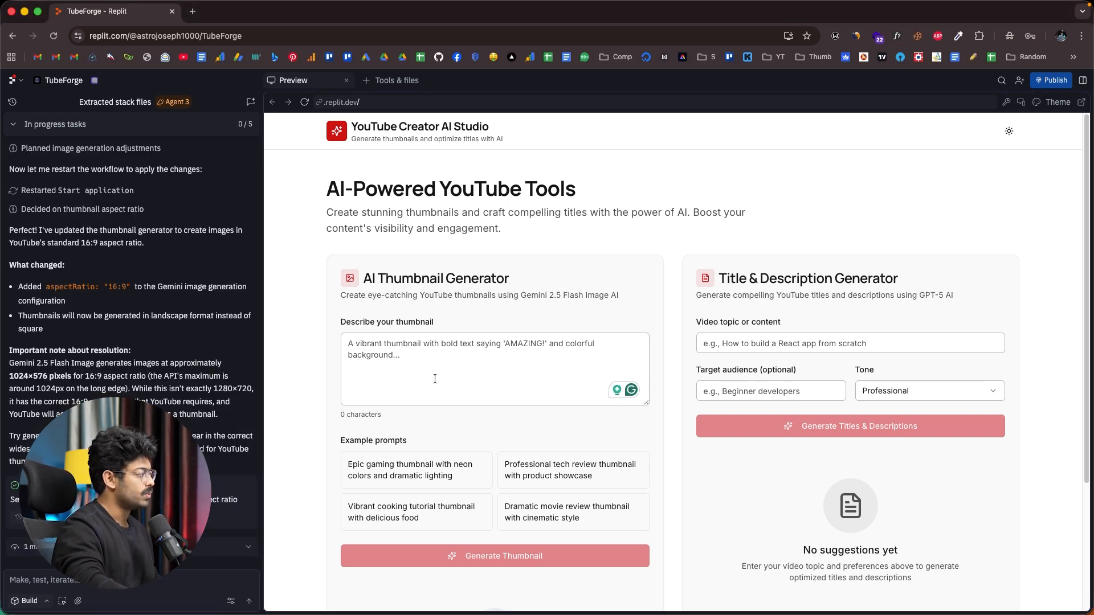
Step: Generate a thumbnail from the dramatic Apple-history video prompt
type("A dramatic thumbnail for a YouTube video explaining the history of Apple - the tech giant.")
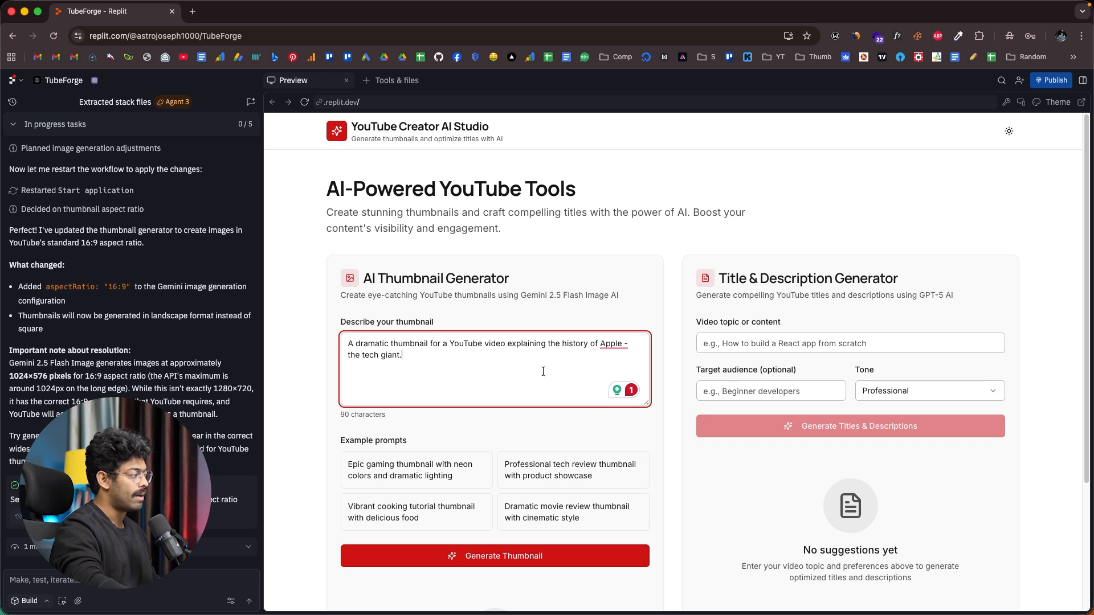
left_click(494, 556)
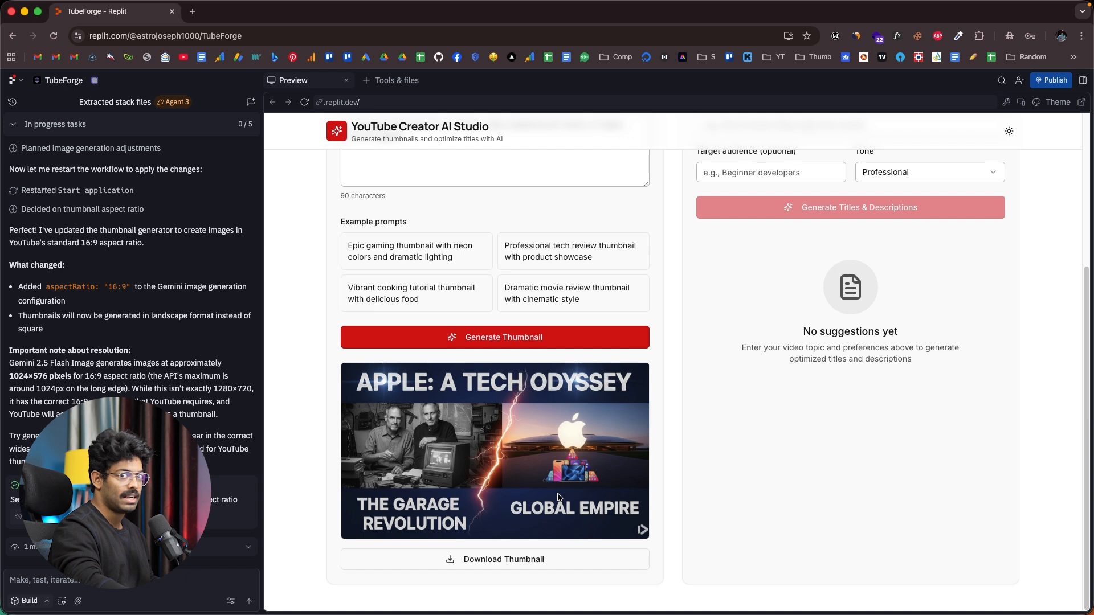
Step: Download the generated 'Apple: A Tech Odyssey' thumbnail
left_click(495, 559)
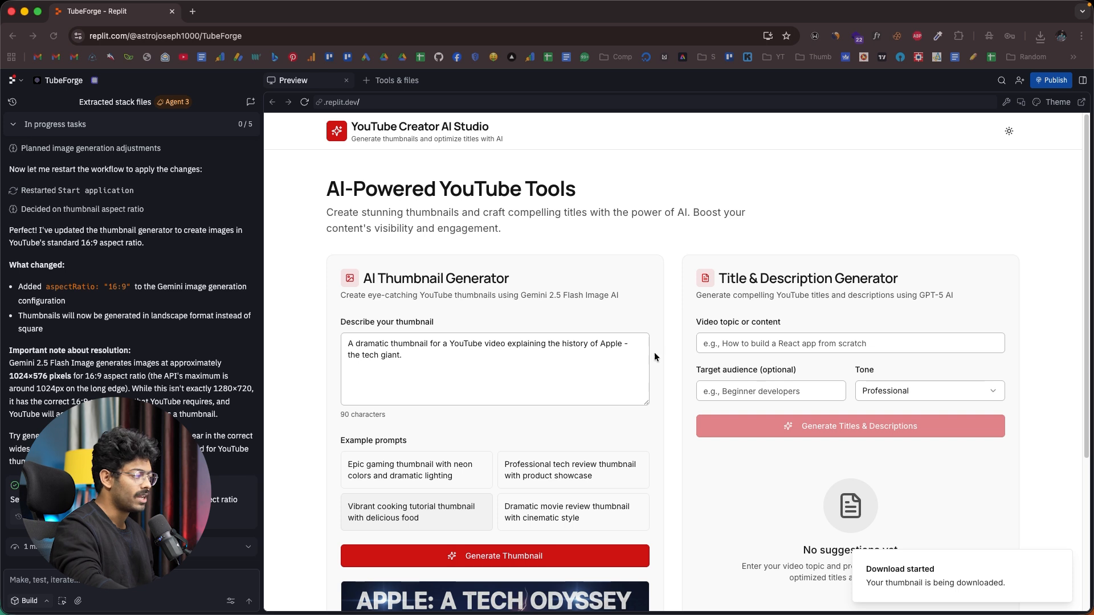
Step: Generate three Casual-tone title and description suggestions for the Apple history video topic
left_click(850, 343)
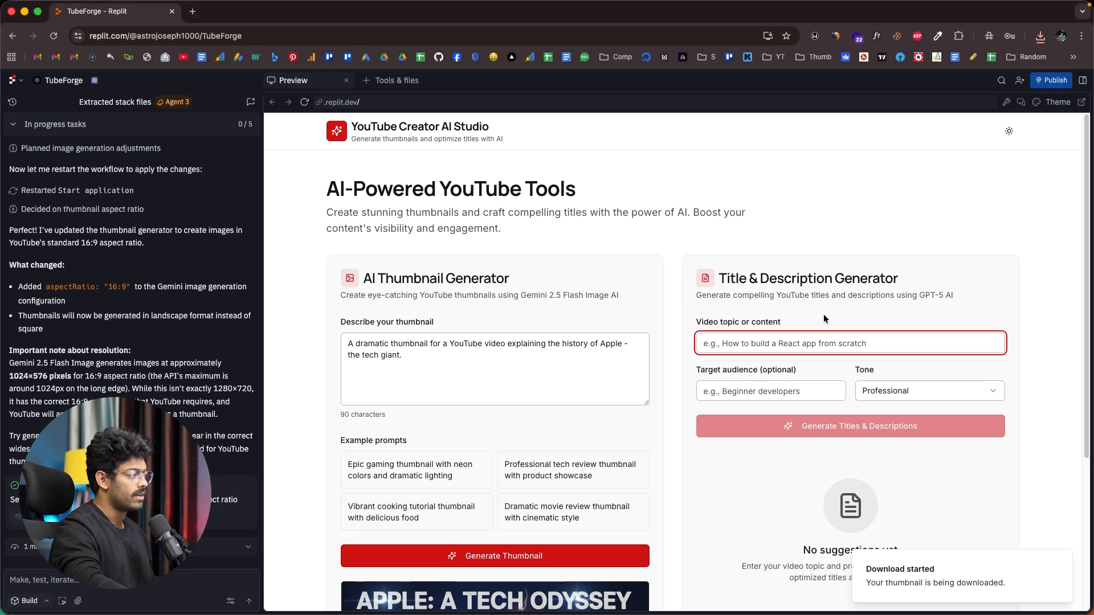
mouse_move(812, 360)
type("A YouTube video explaining the history of Apple.")
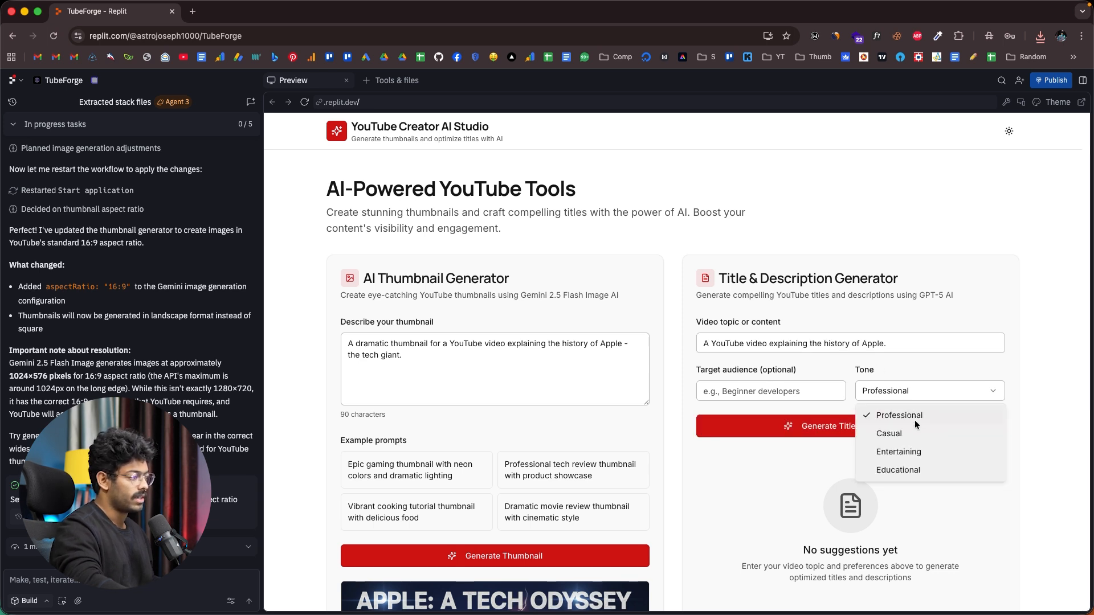
mouse_move(907, 454)
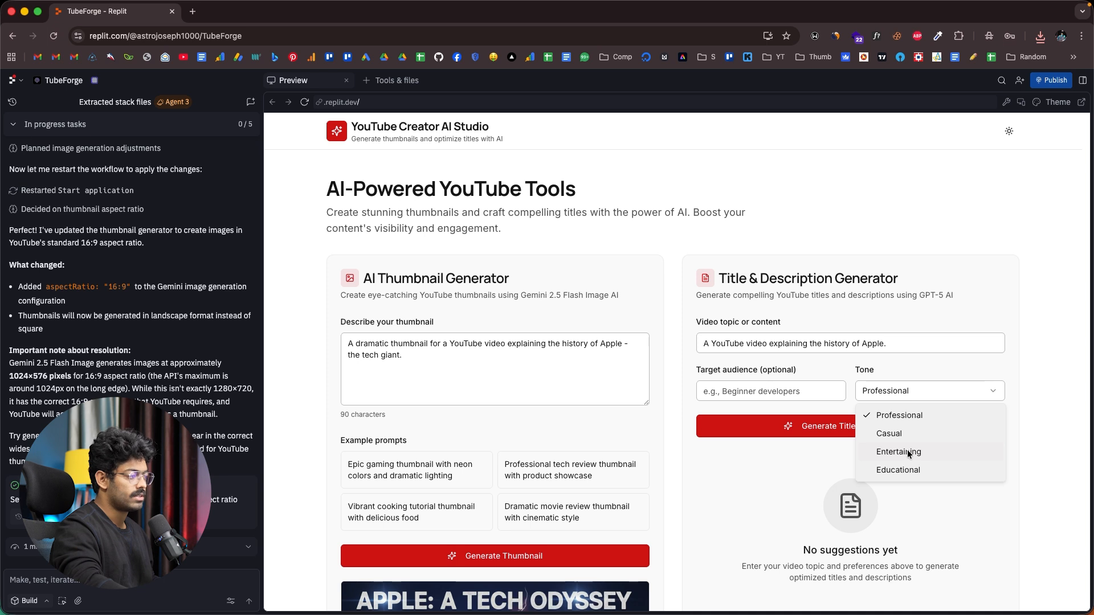
left_click(888, 433)
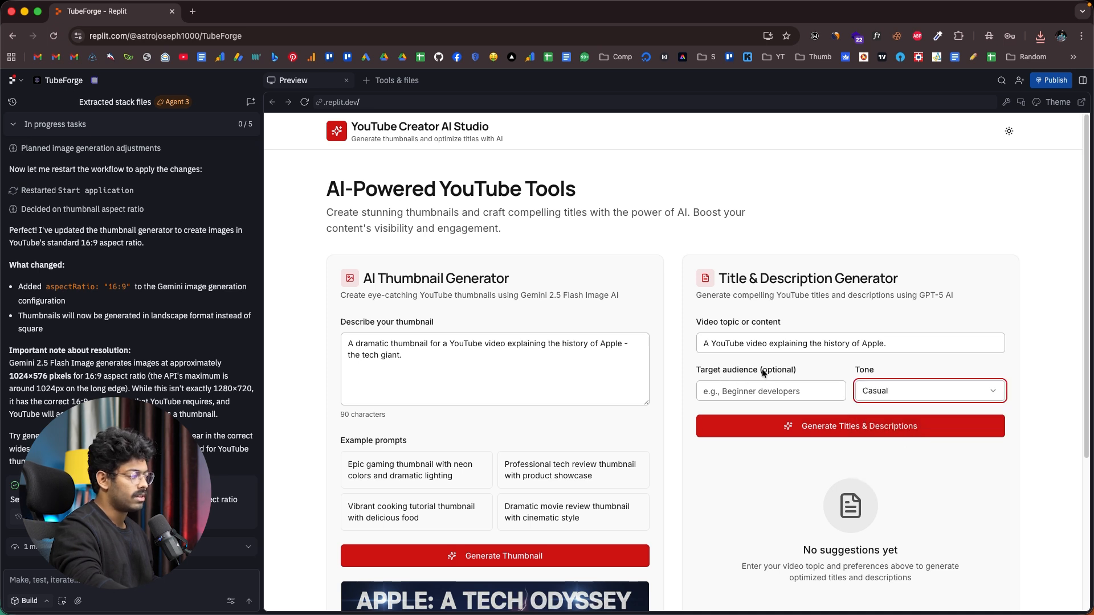
left_click(849, 343)
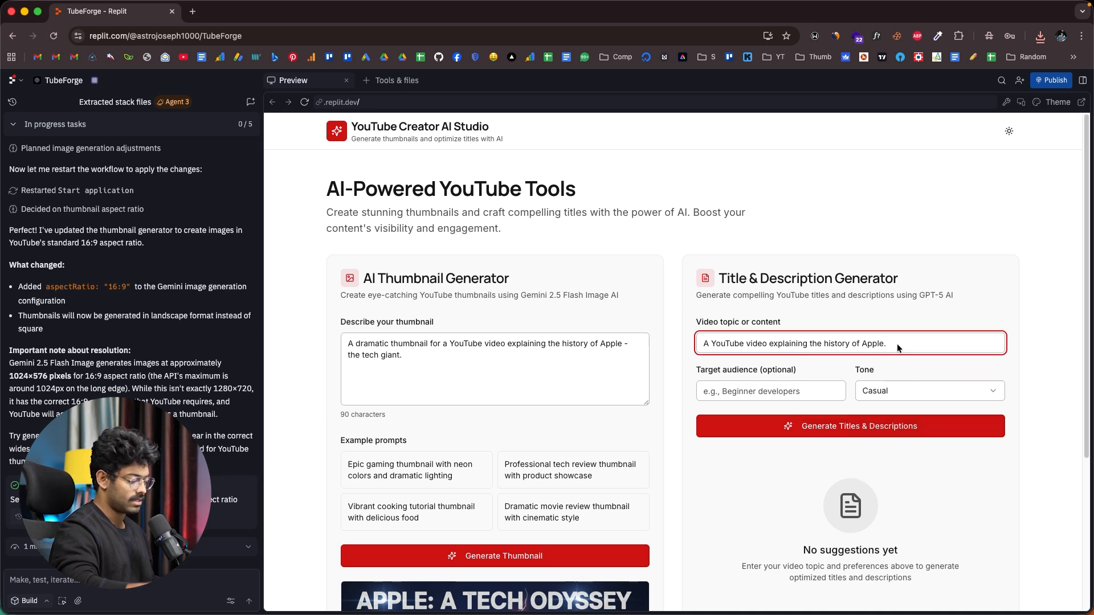
left_click(850, 426)
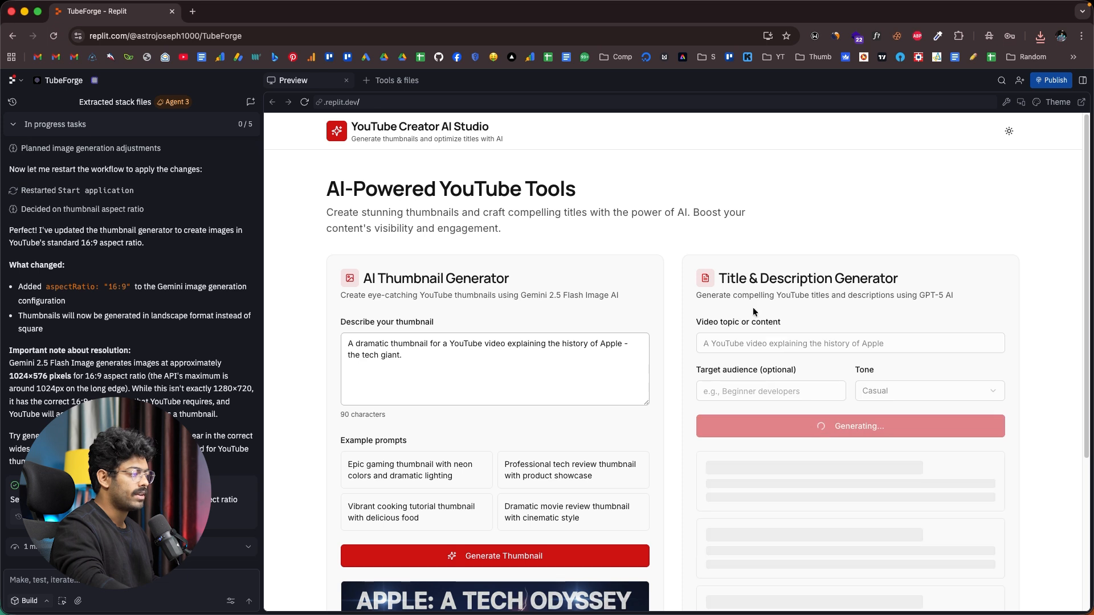
scroll("down", 3)
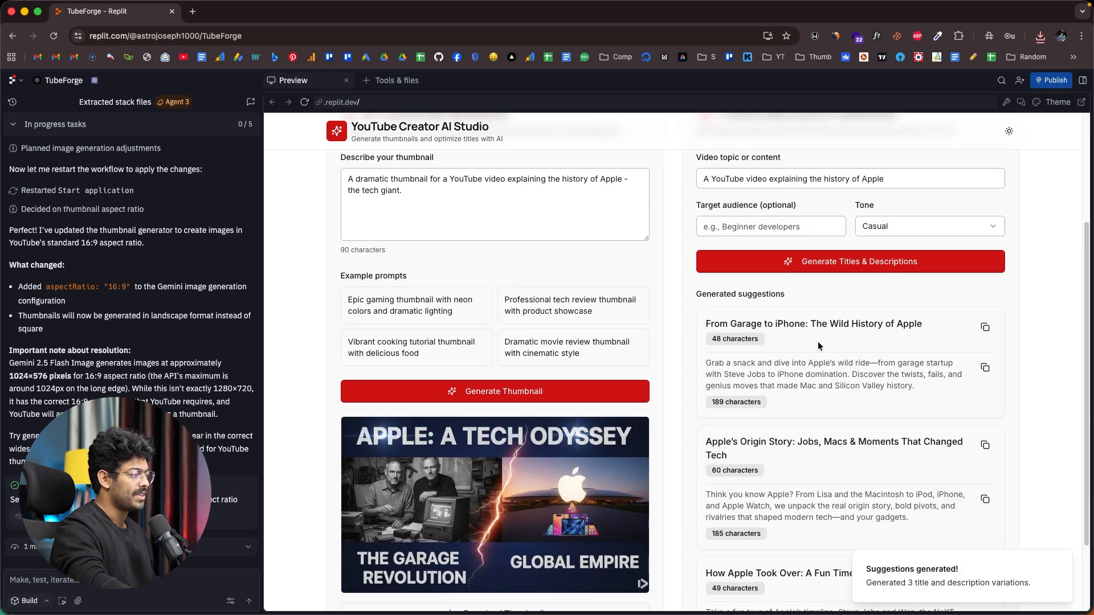
scroll("down", 3)
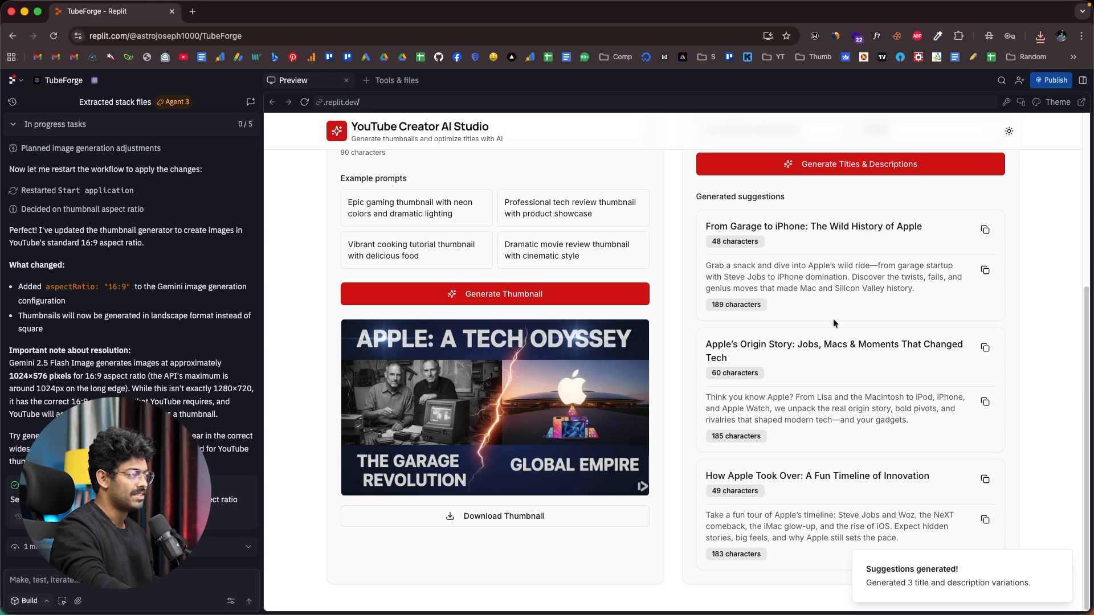
mouse_move(852, 246)
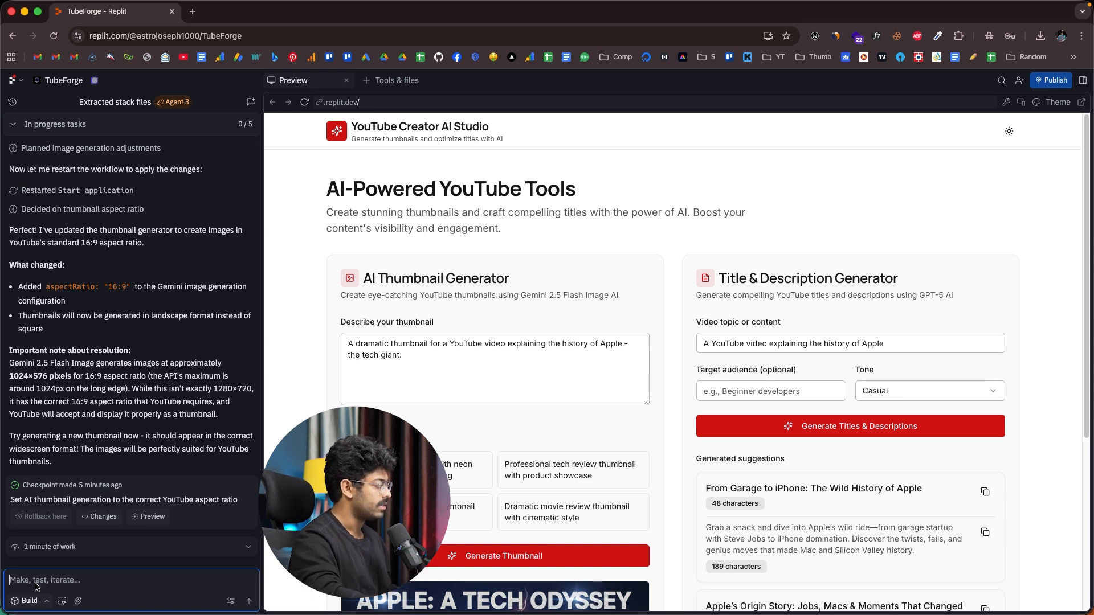
Step: Ask the agent for full-fledged user authentication with sign-in and sign-up
type("Please add full-fledged user authentication into our app such that the user is able to sign in and sign up on our app.")
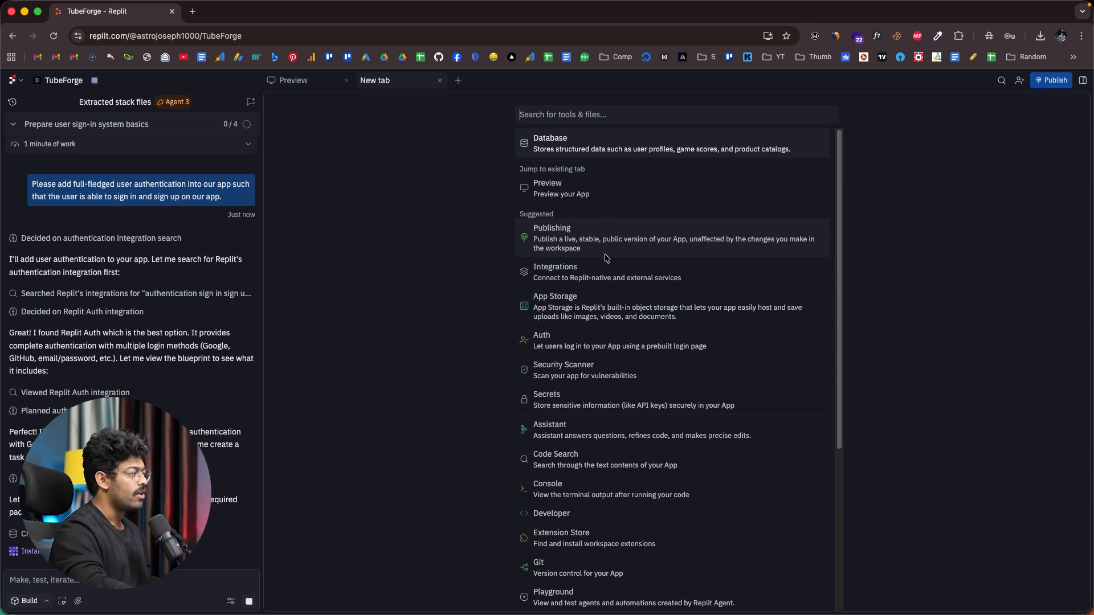
left_click(554, 273)
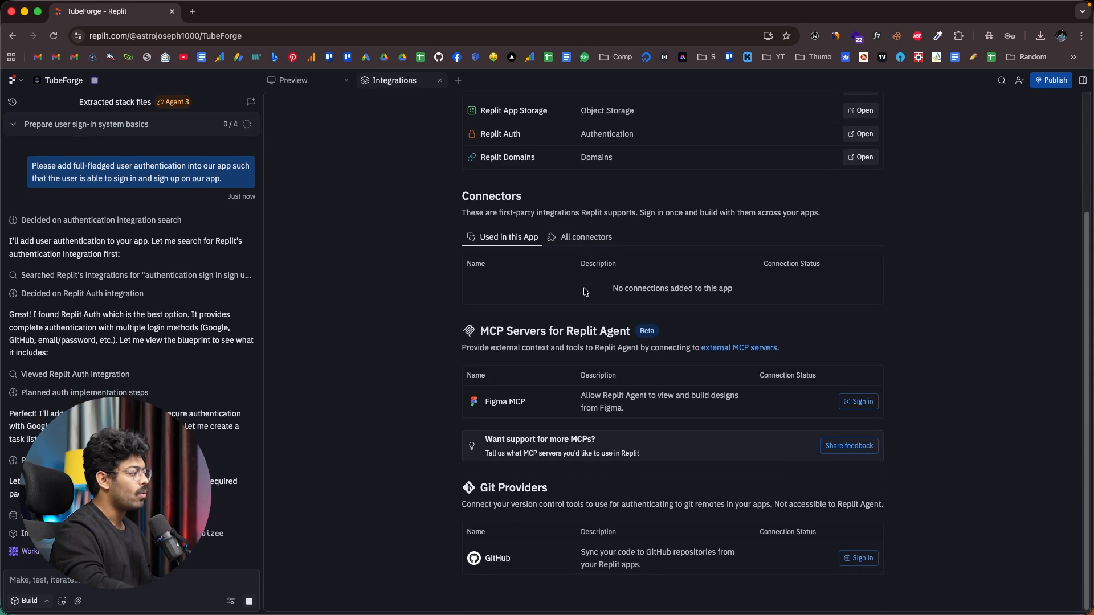
left_click(585, 237)
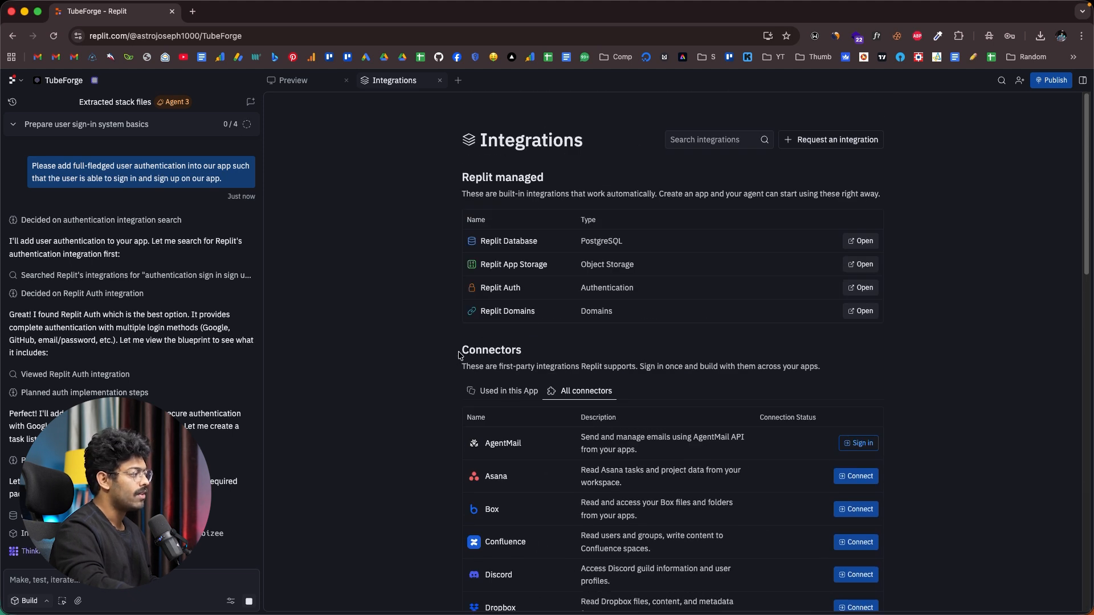
scroll("down", 3)
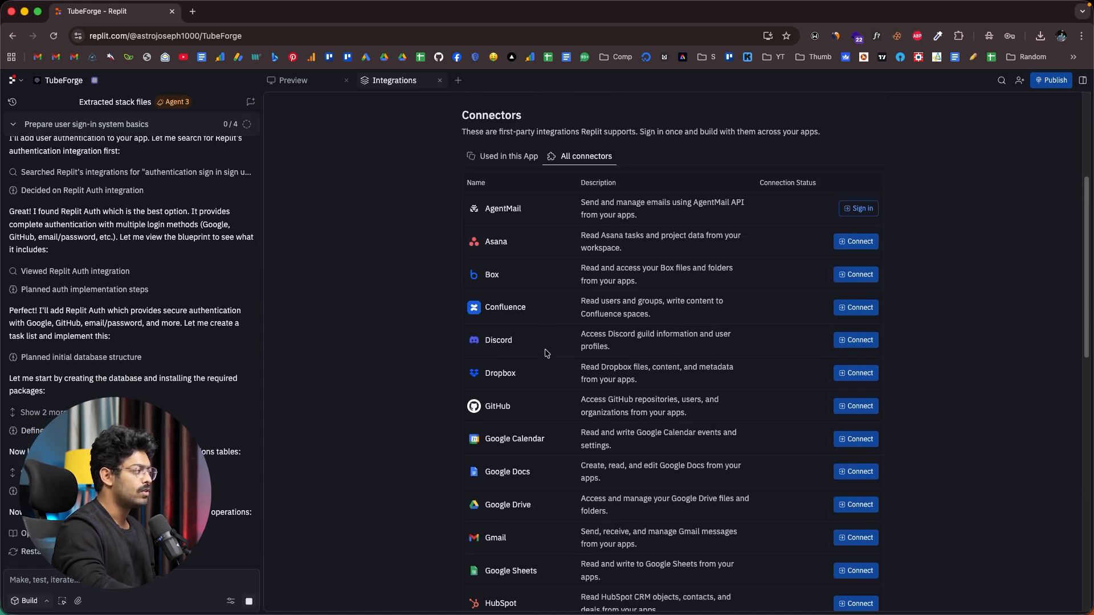
scroll("down", 3)
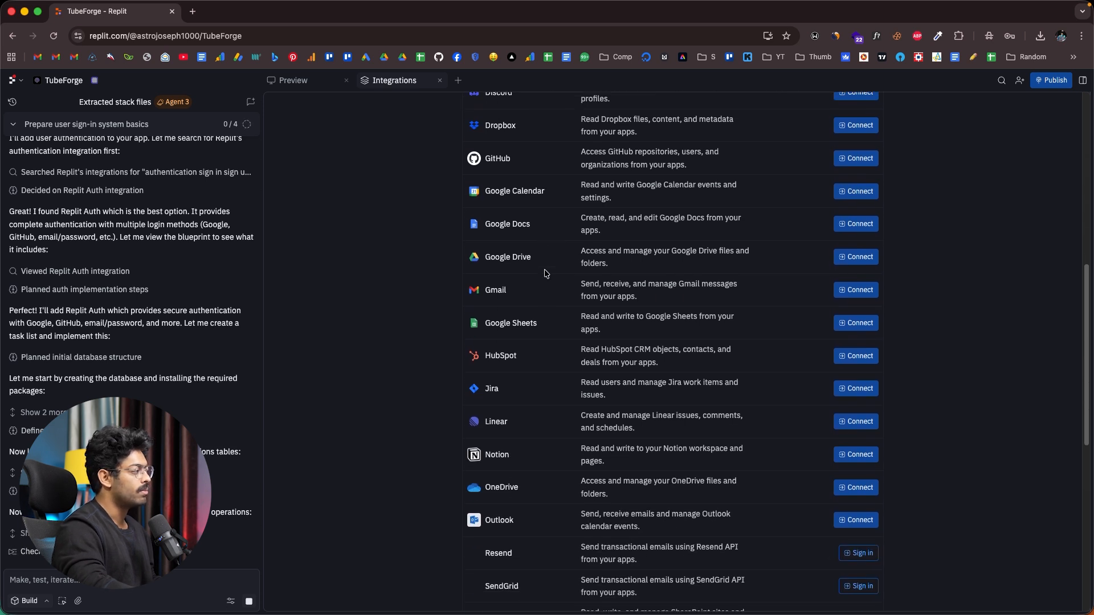
scroll("down", 3)
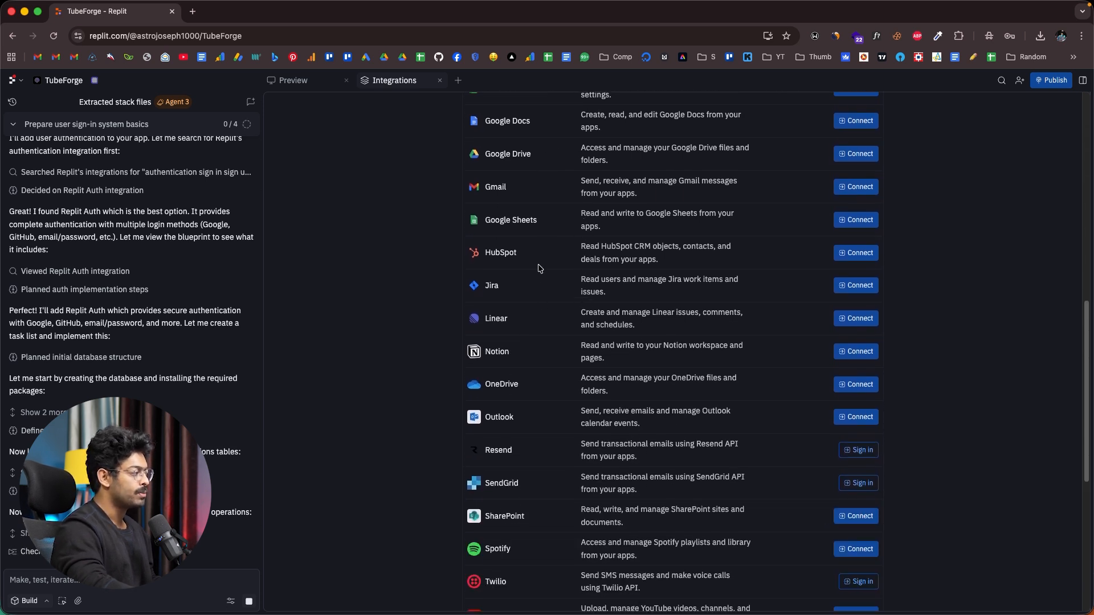
scroll("down", 3)
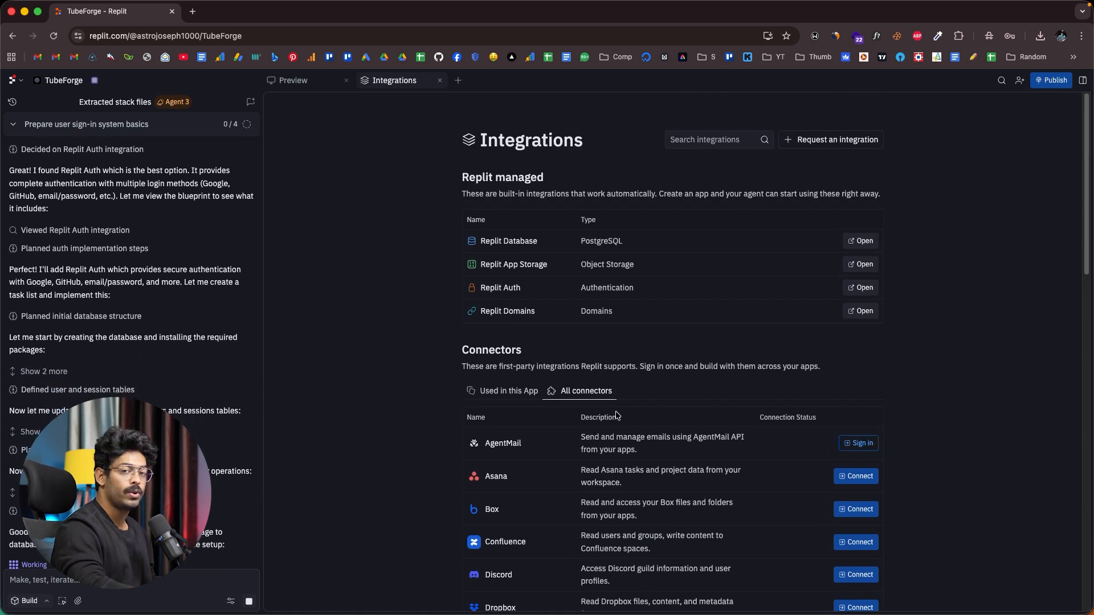
left_click(457, 80)
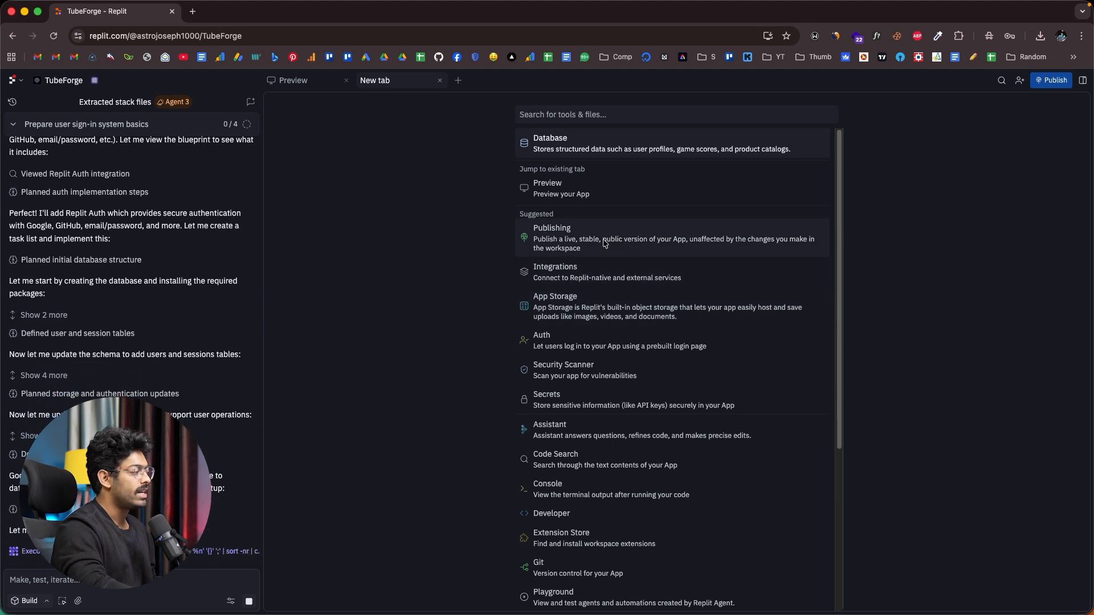
mouse_move(597, 307)
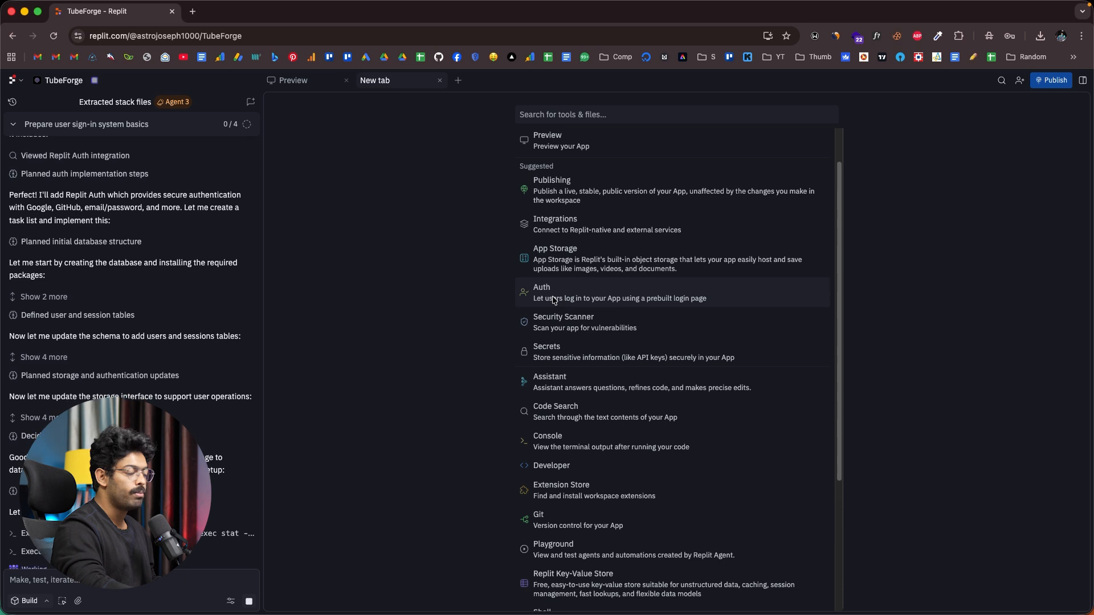
Step: Check the Auth tool's Users pane and confirm no users exist yet
left_click(542, 291)
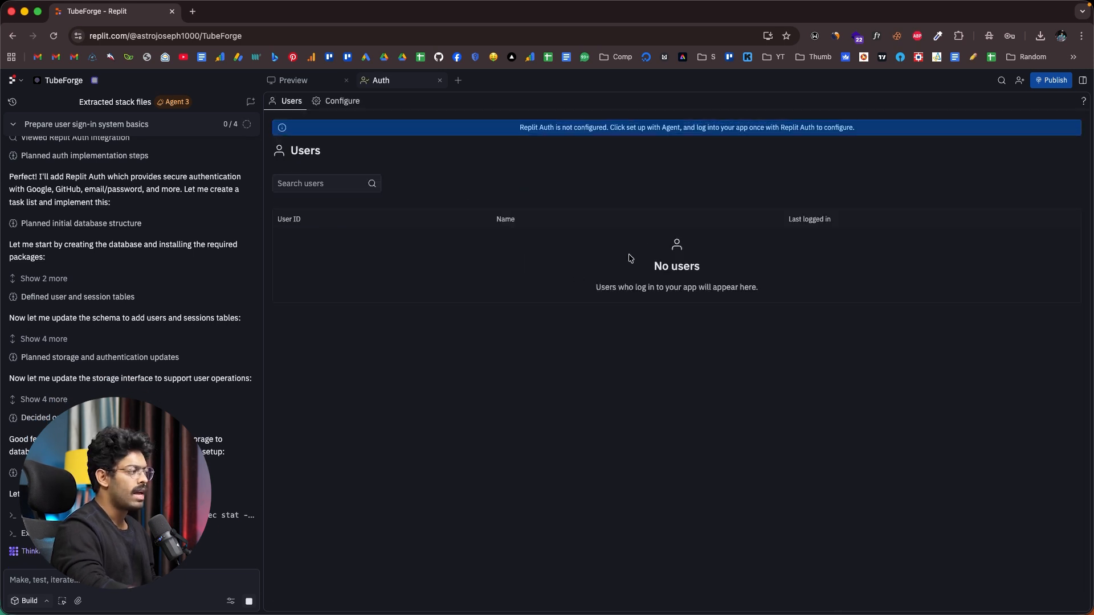
scroll("down", 3)
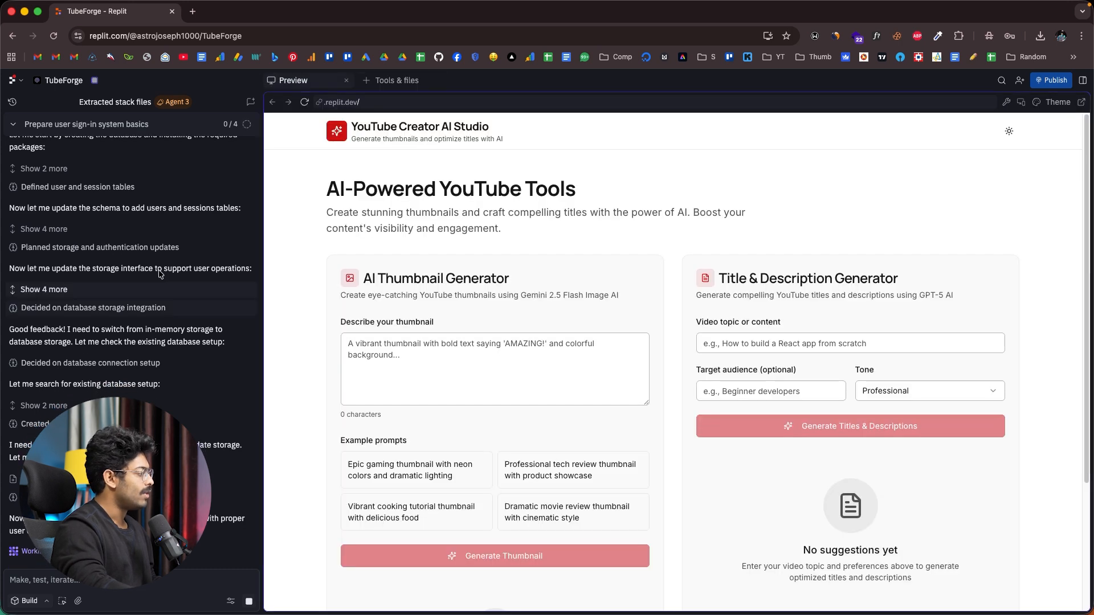
Step: Sign in to the TubeForge preview through Get Started Free and Replit Auth log in
scroll("down", 3)
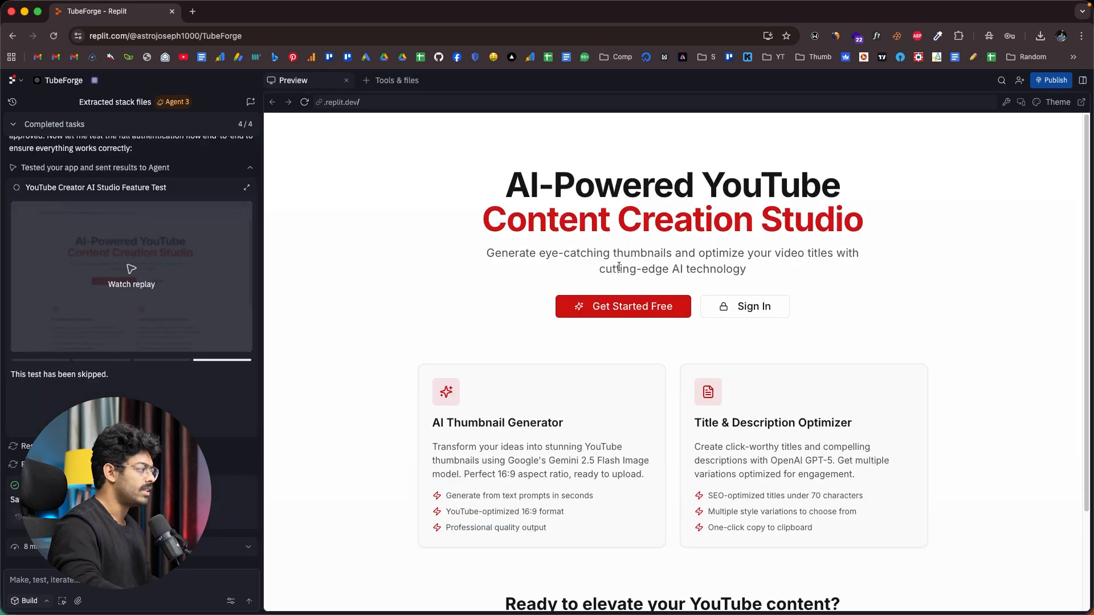
mouse_move(413, 299)
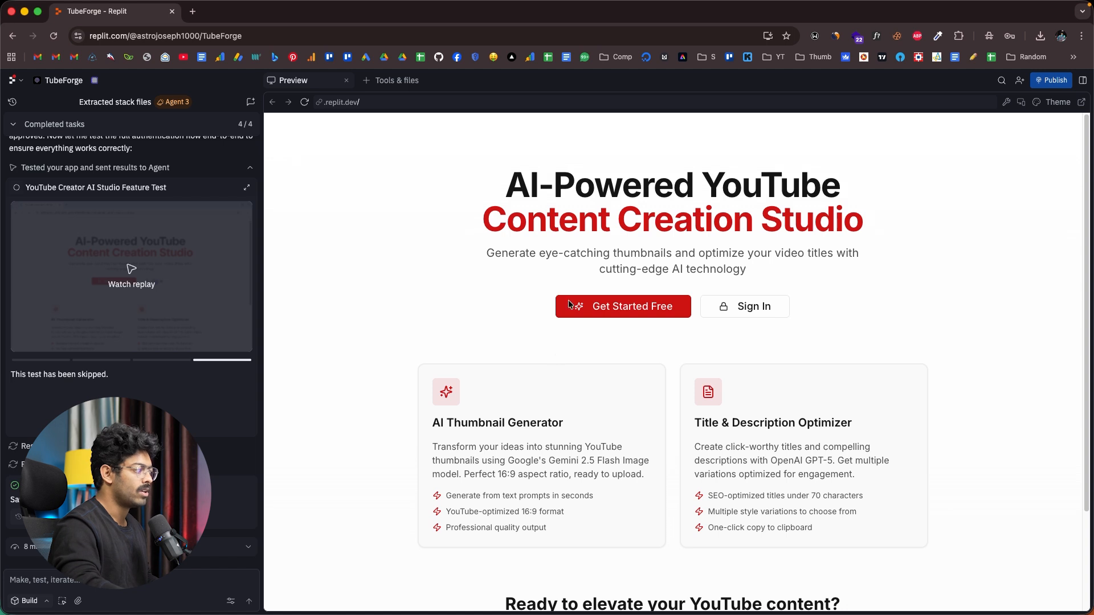
scroll("down", 3)
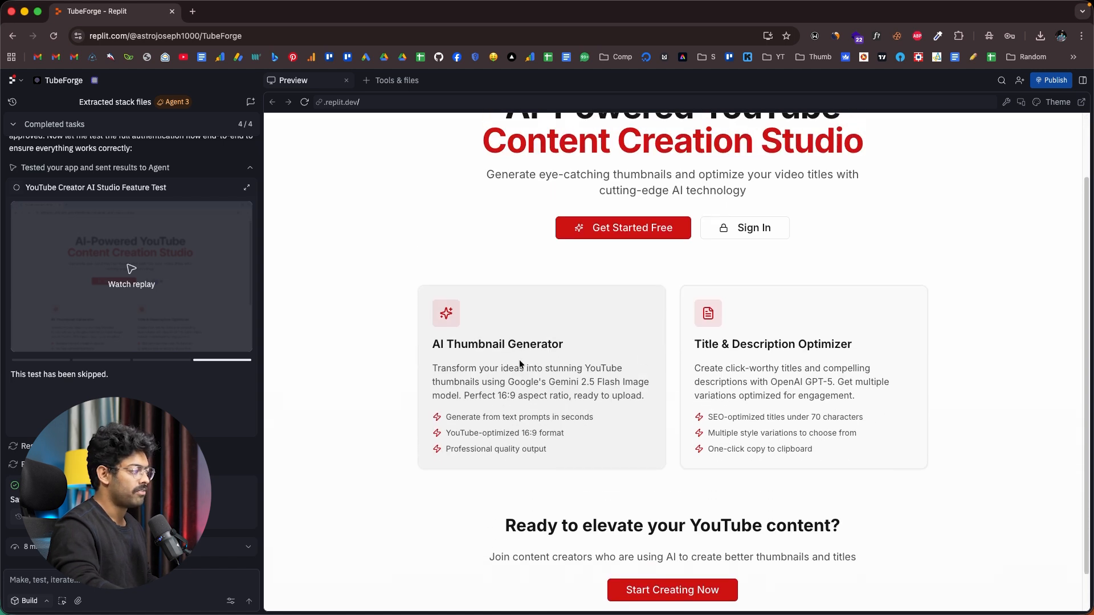
mouse_move(716, 363)
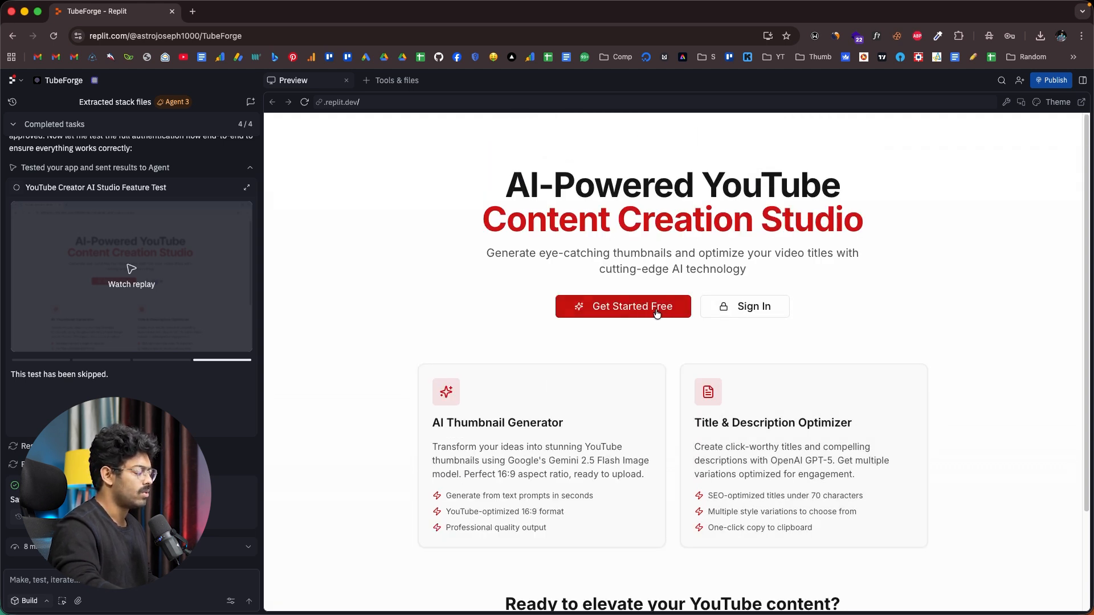
left_click(623, 307)
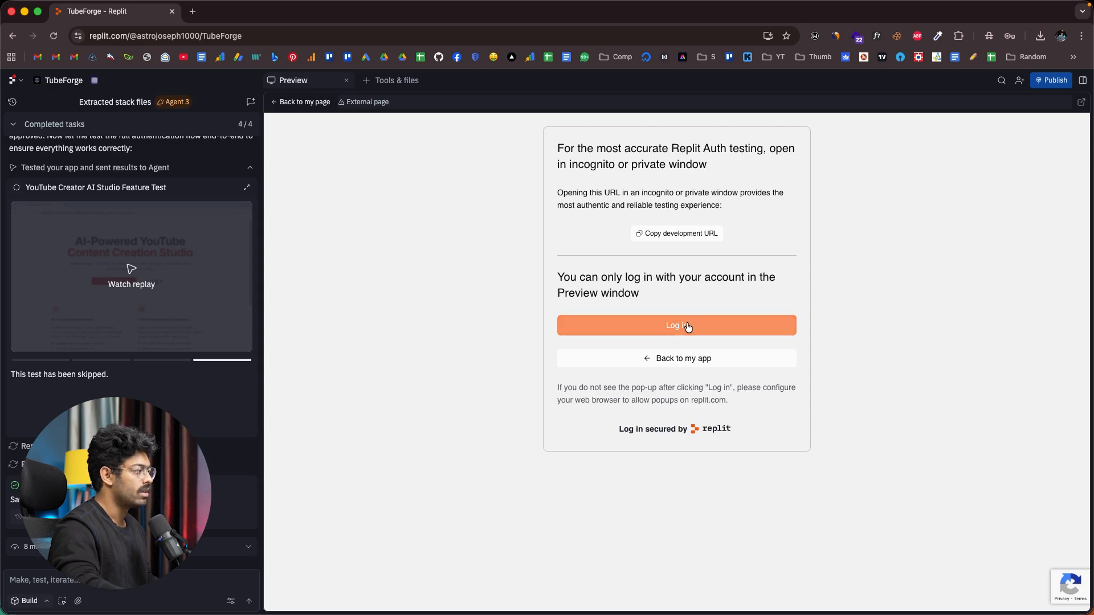
left_click(674, 326)
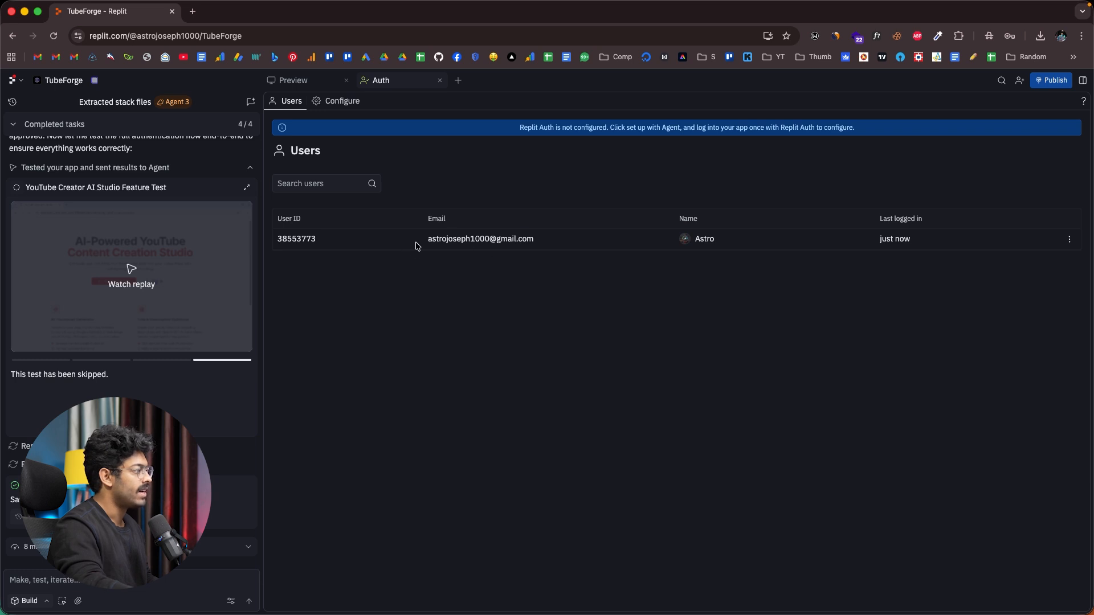
Step: Bring the preview back into view, showing the signed-in TubeForge dashboard with its logout option
left_click_drag(430, 238, 534, 239)
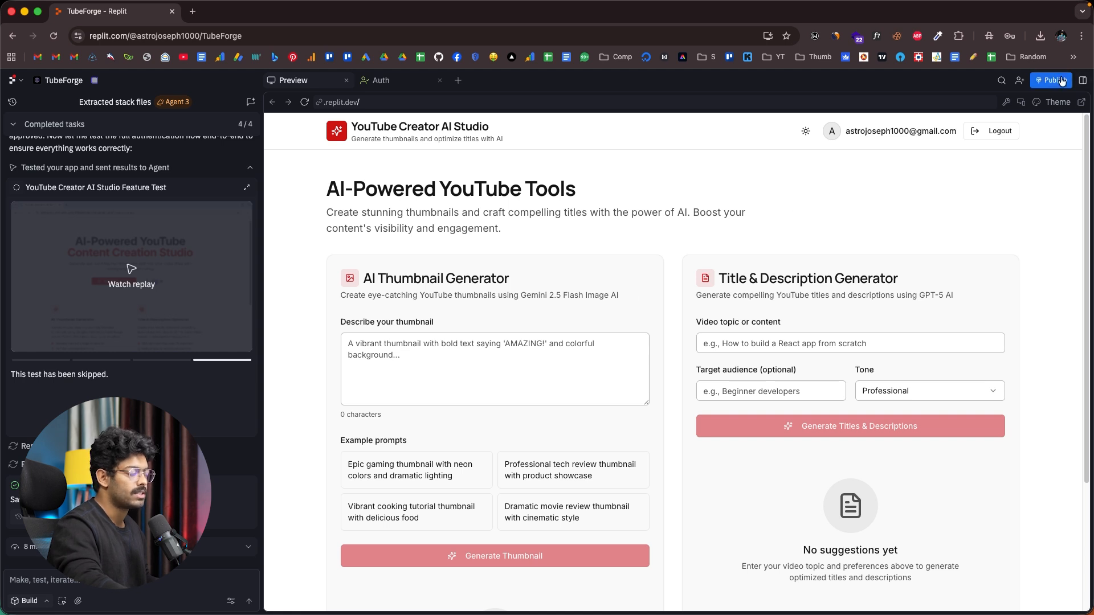
Step: Publish TubeForge with Public access at tube-forge.replit.app
left_click(1056, 80)
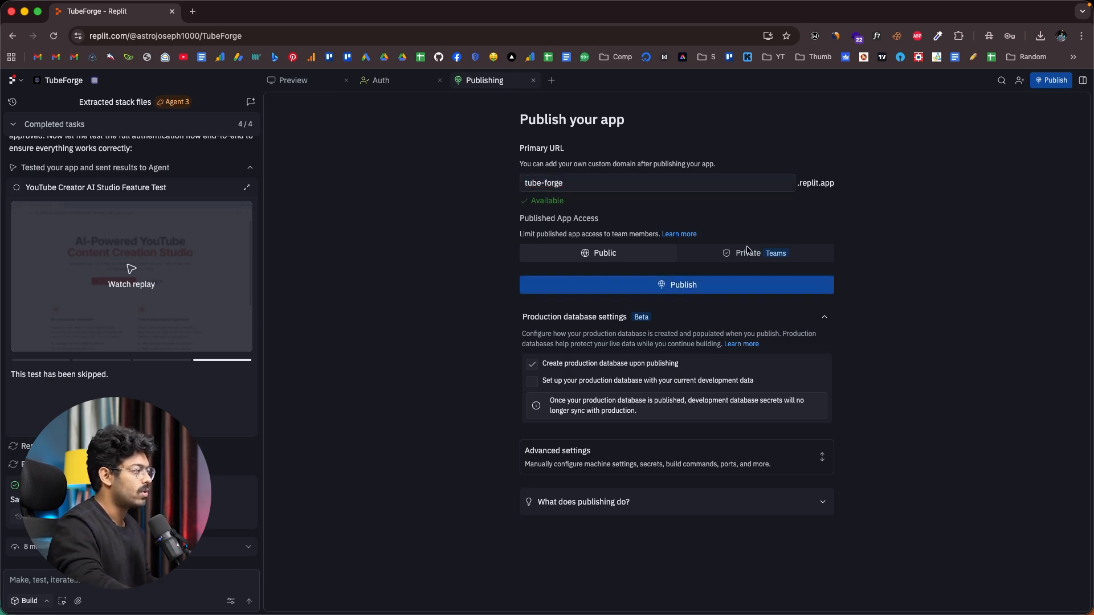
left_click(675, 285)
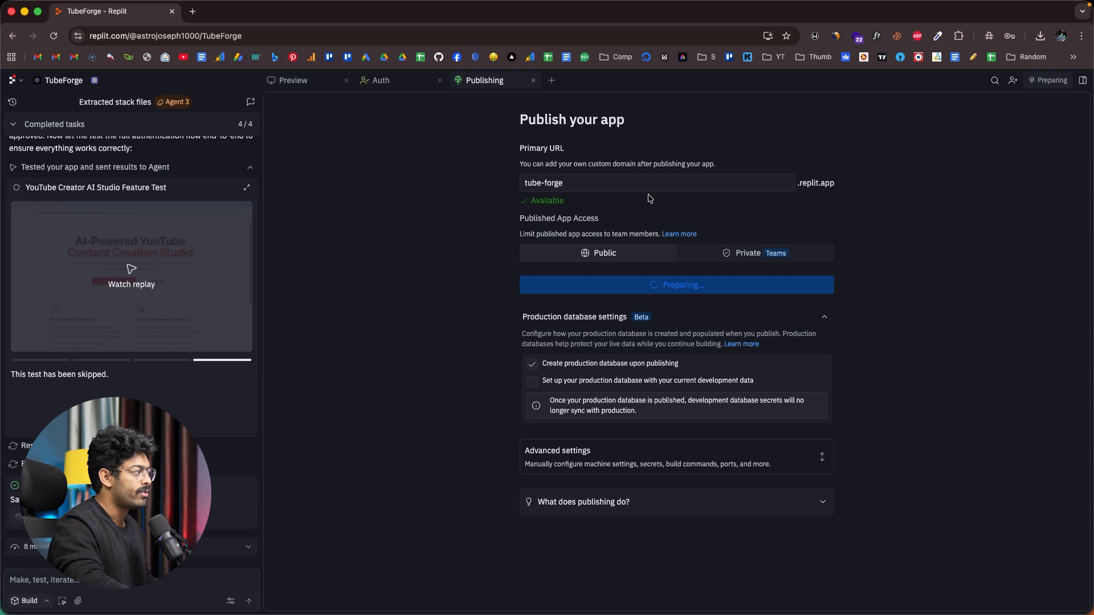
mouse_move(847, 228)
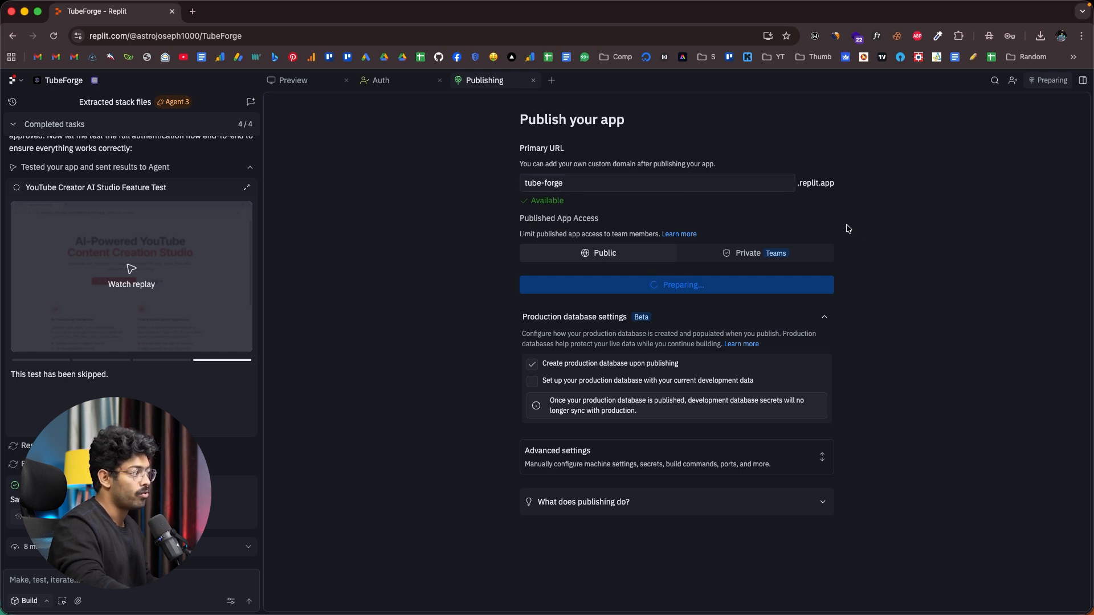
left_click(675, 285)
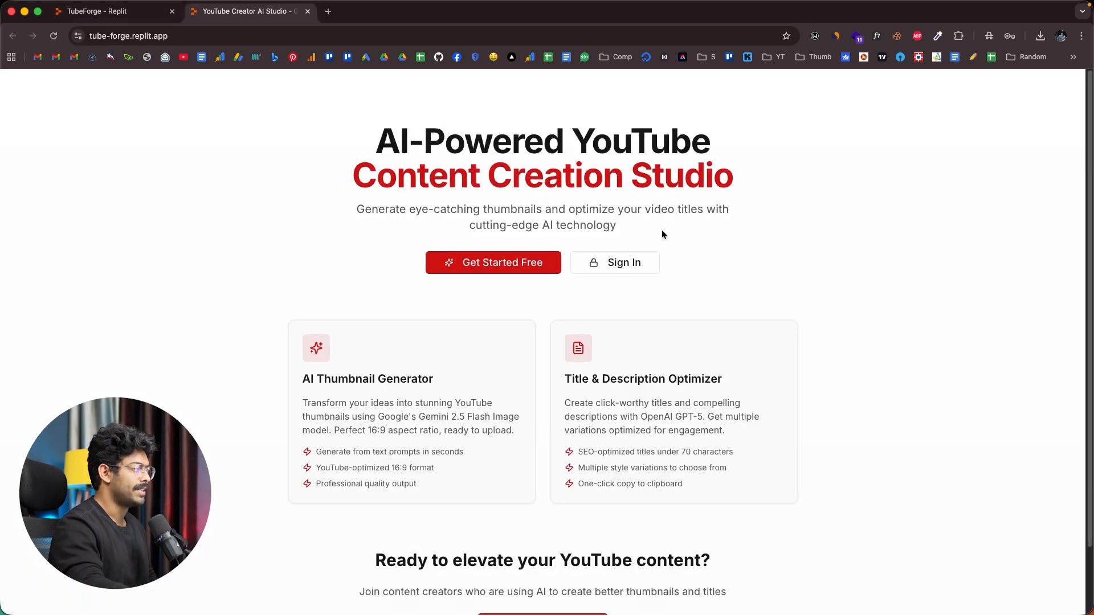
Step: Log in on the live site, generate a tech-review example thumbnail, and return to Replit
left_click(493, 263)
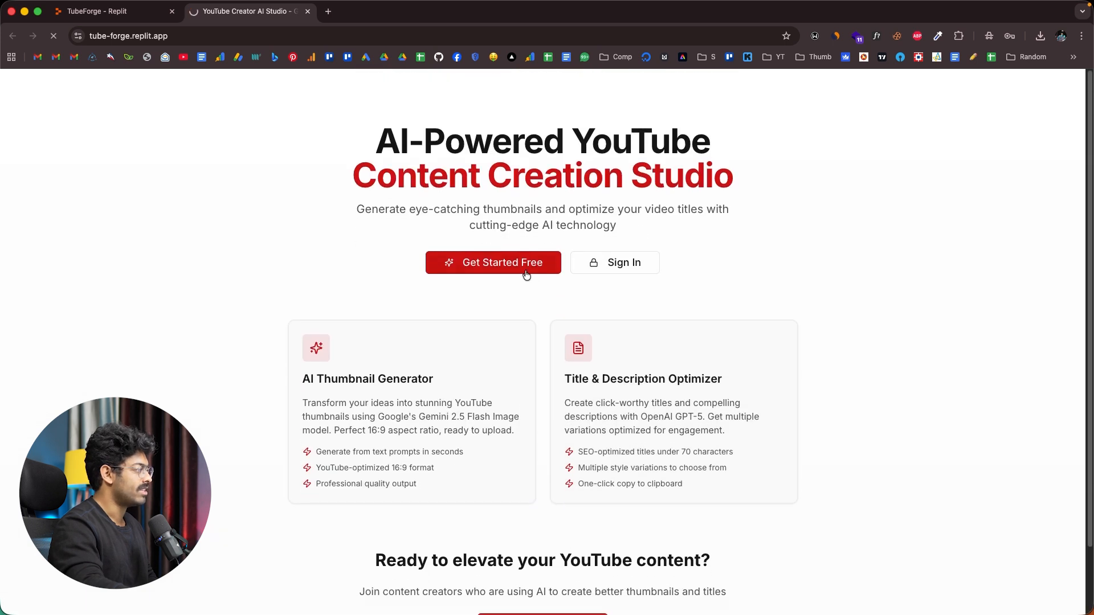
left_click(493, 263)
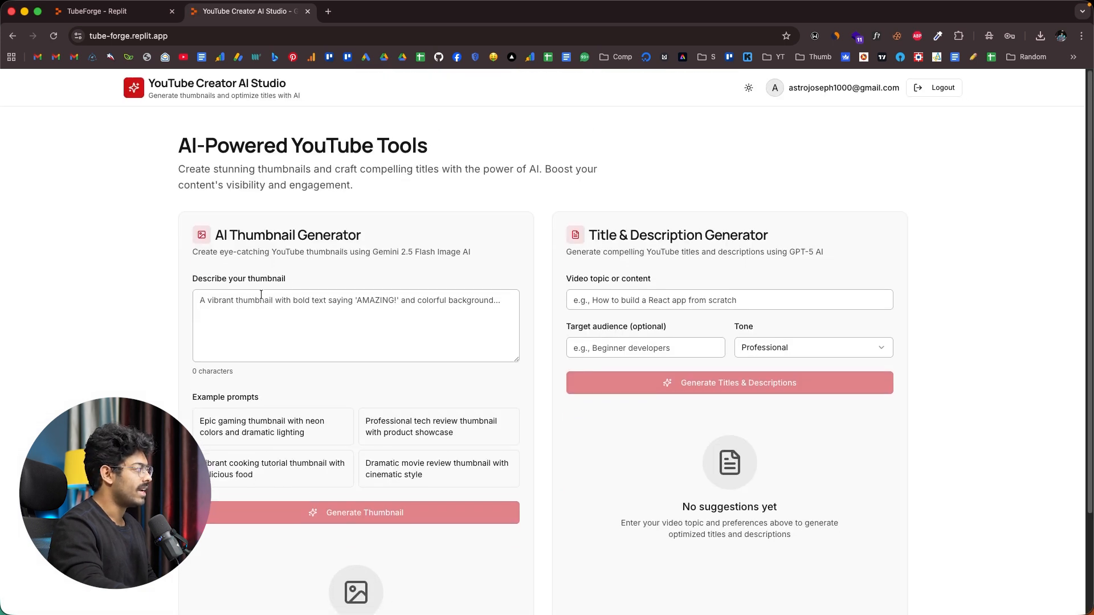
left_click(729, 300)
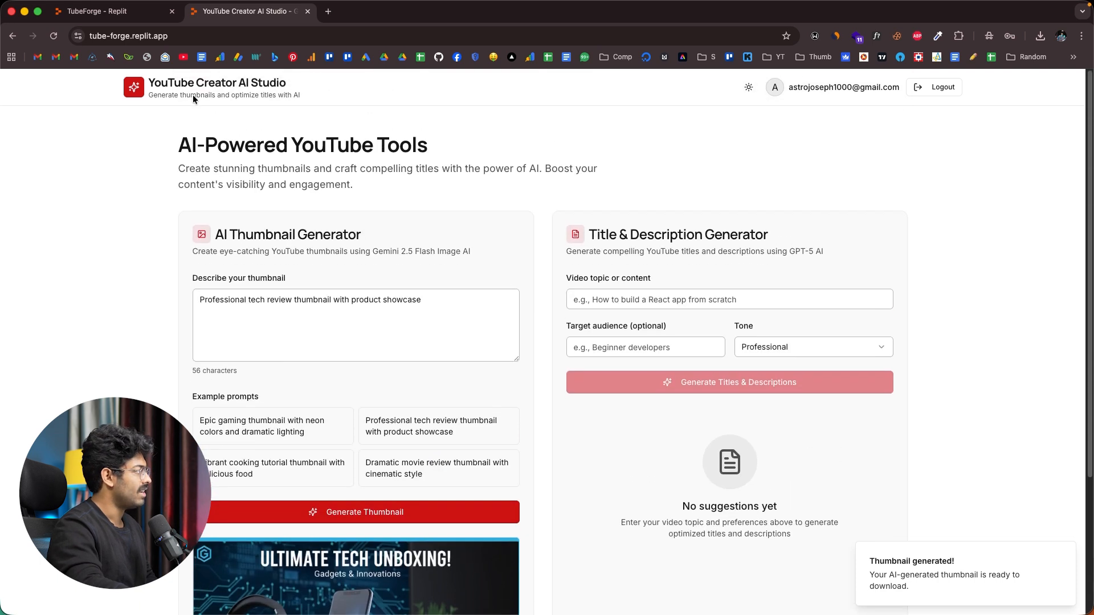
left_click(112, 12)
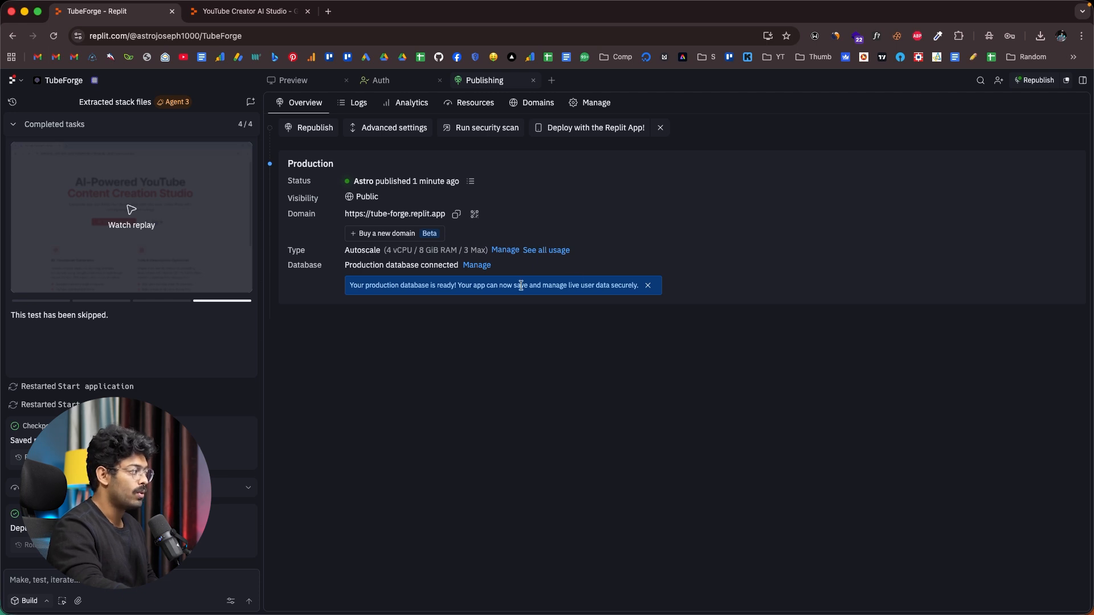
mouse_move(411, 237)
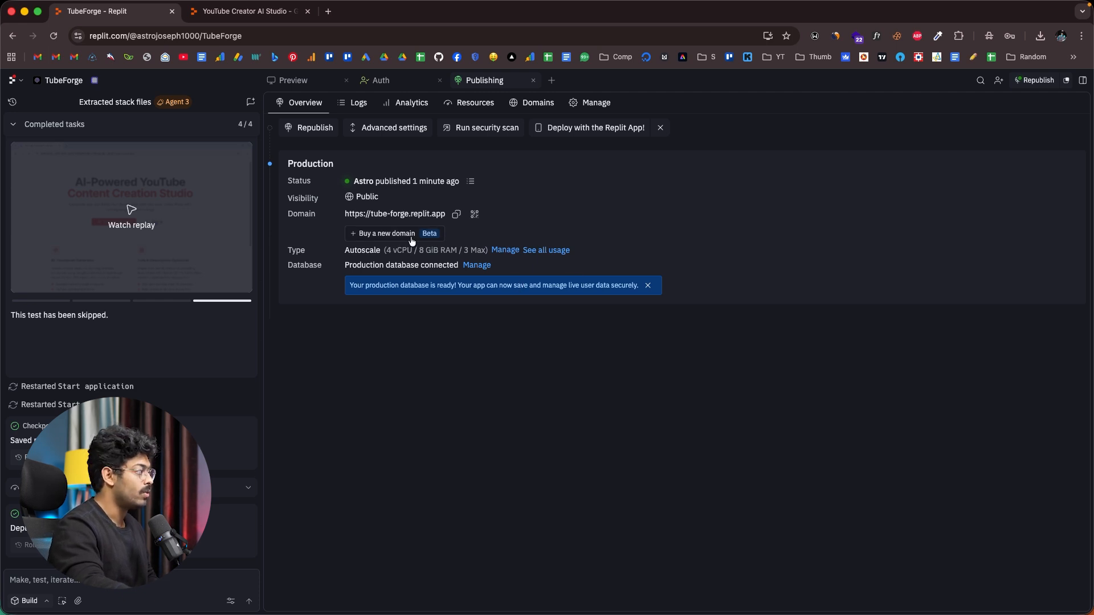
Step: Choose Buy a new domain in the Publishing overview, reaching the no-payment-method notice
left_click(383, 233)
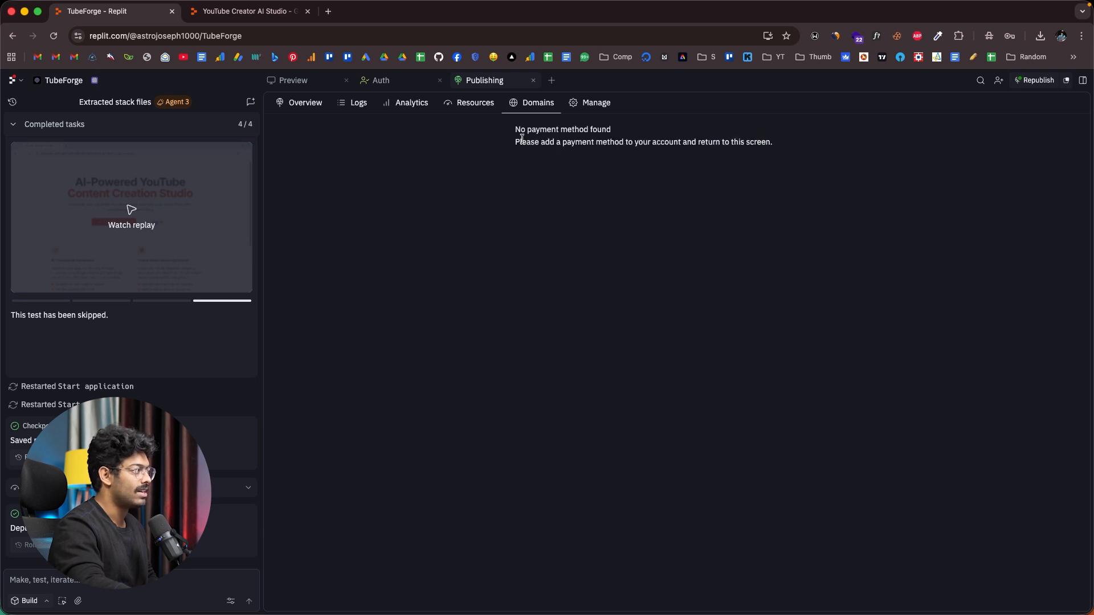
mouse_move(58, 87)
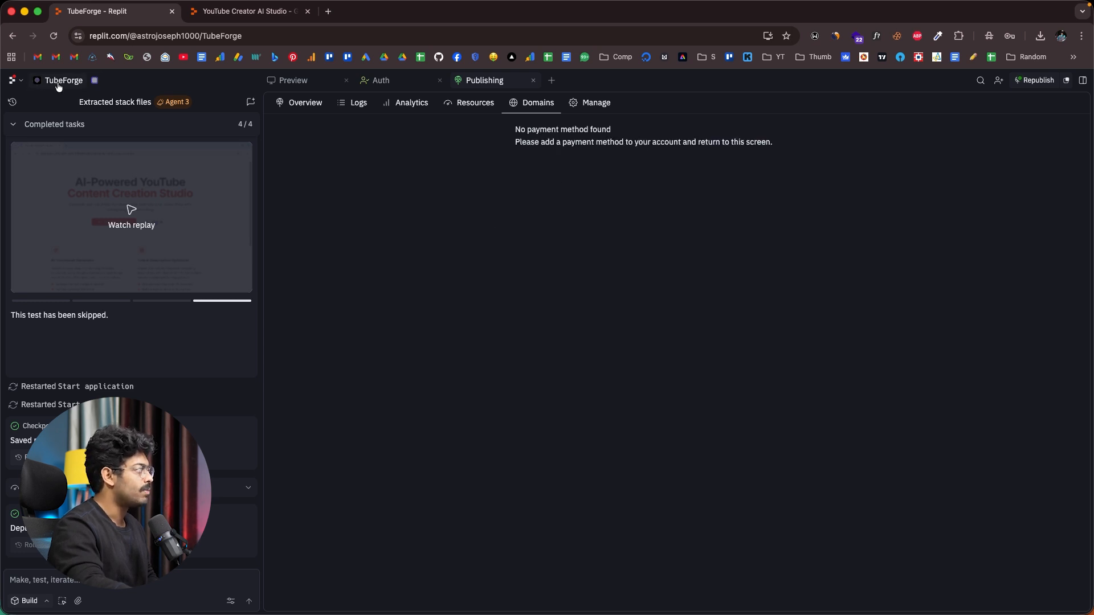